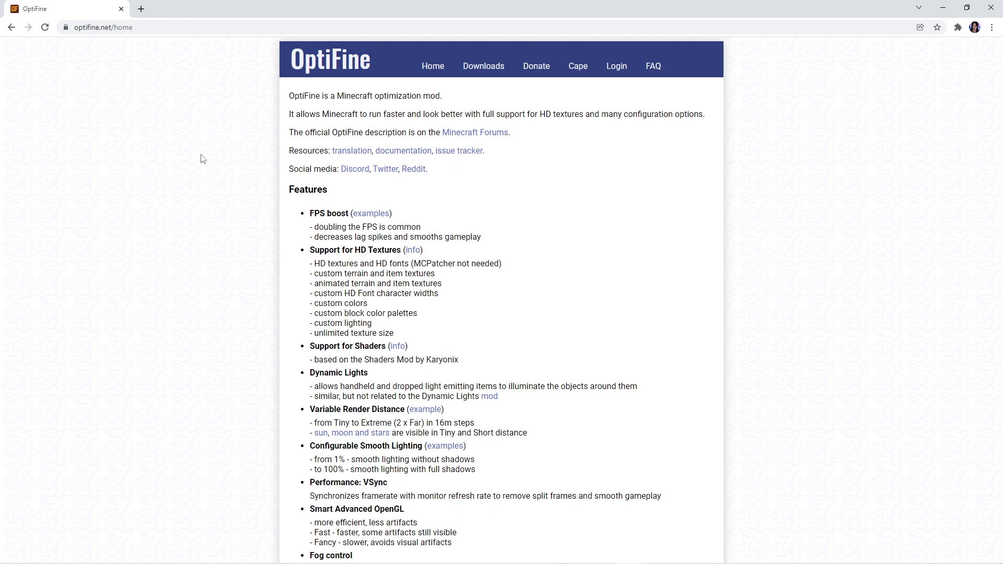
# Step: Download the OptiFine 1.18 HD U H3 jar from the full versions list
pyautogui.click(483, 66)
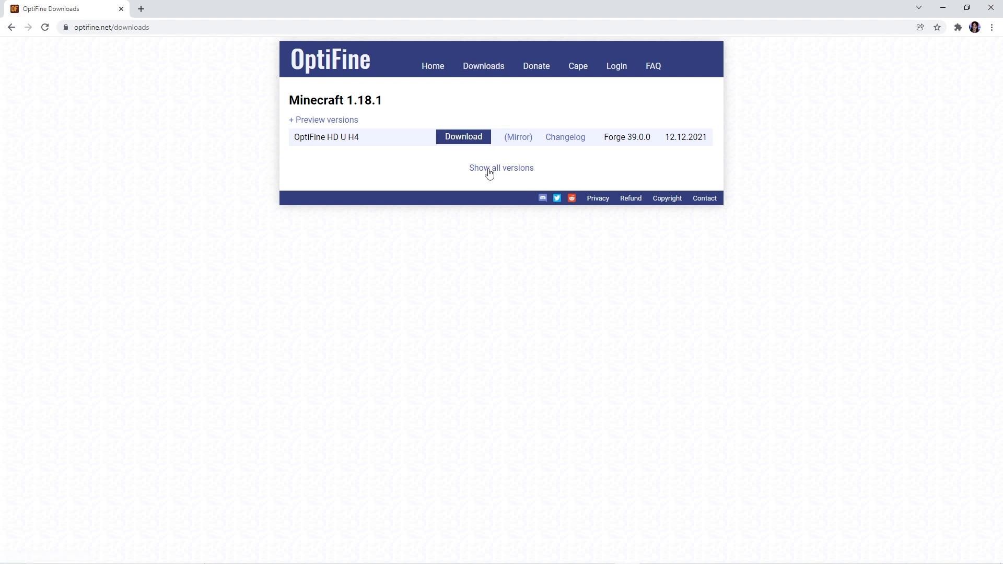
pyautogui.click(500, 167)
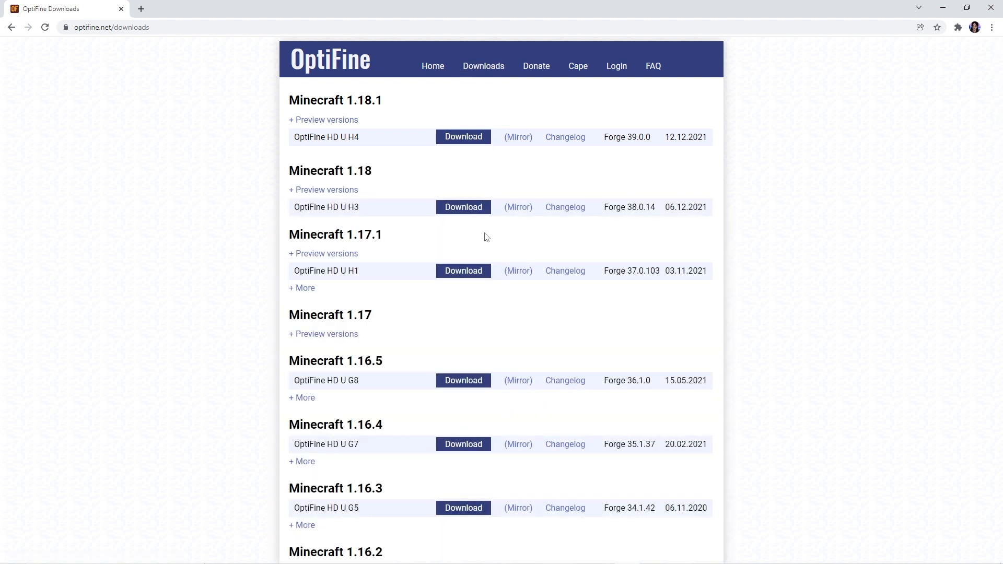
pyautogui.moveTo(422, 203)
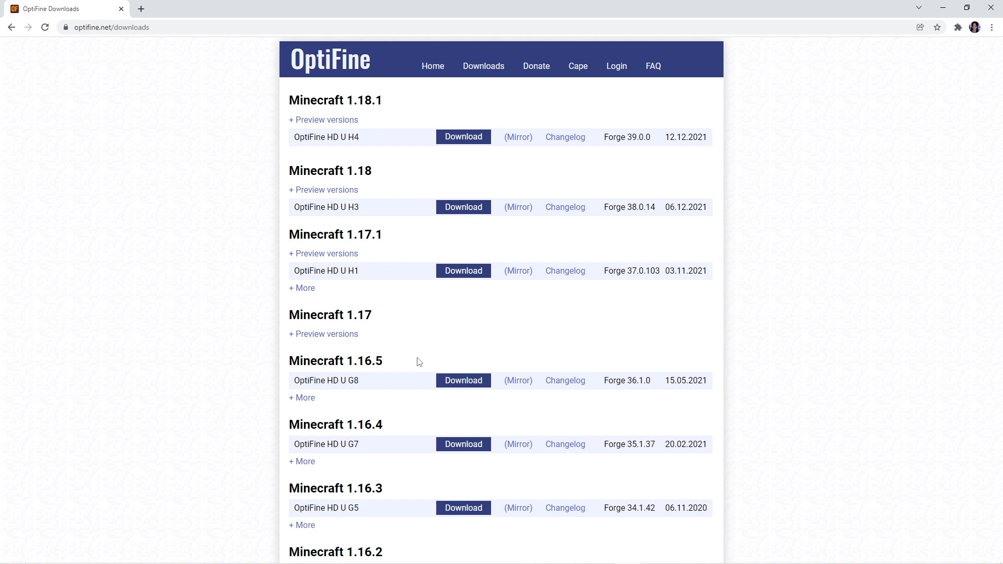
pyautogui.moveTo(463, 135)
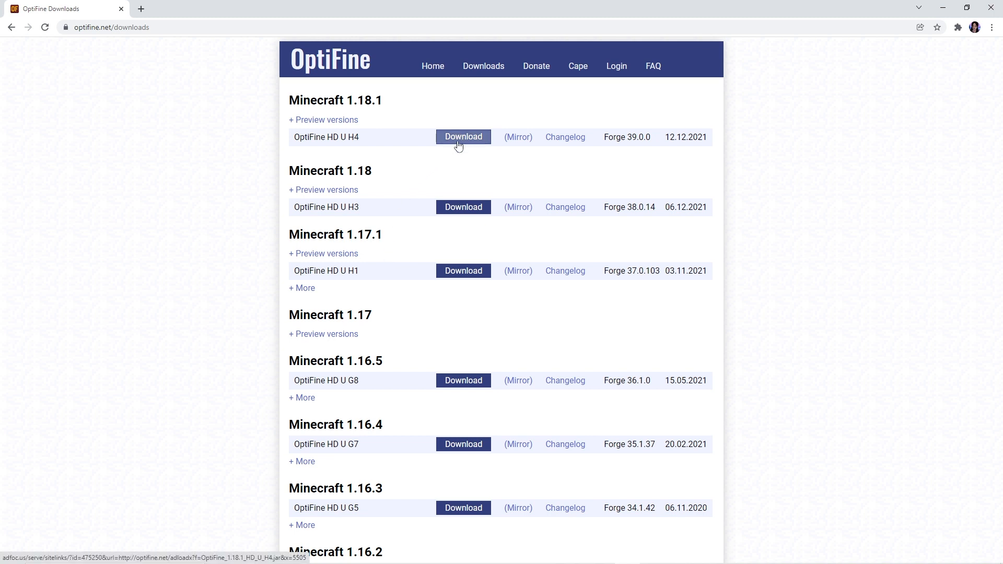
pyautogui.click(462, 207)
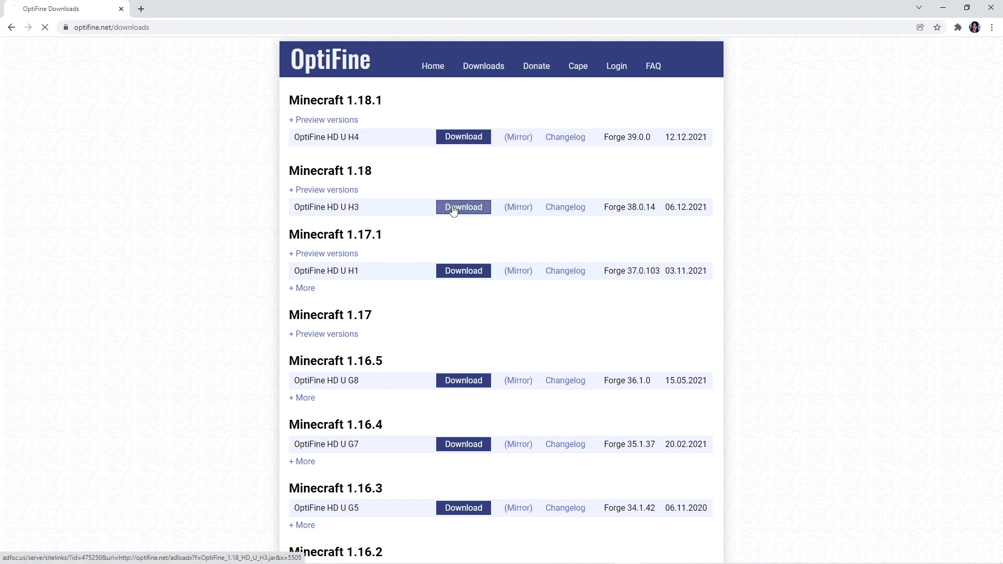
pyautogui.click(462, 206)
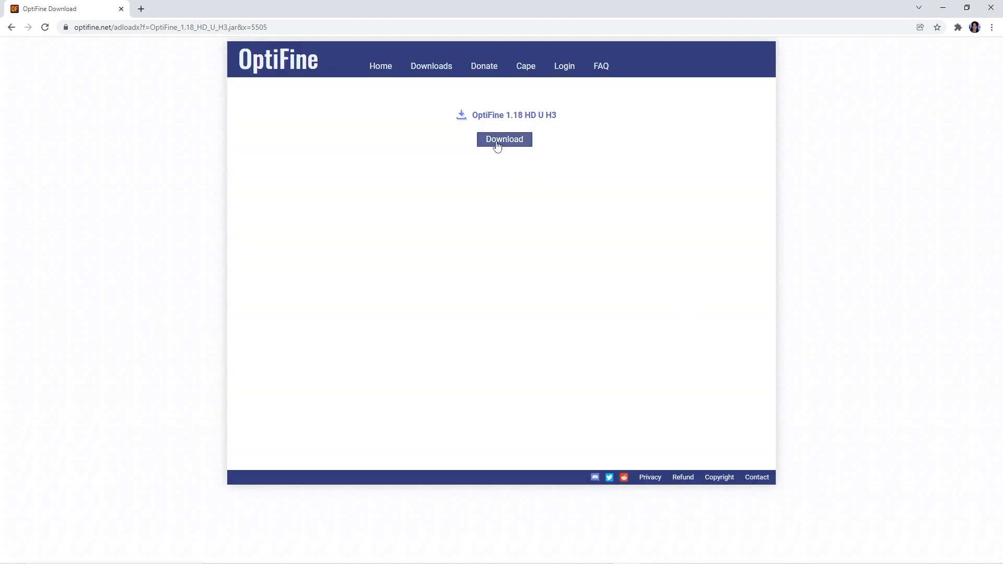
pyautogui.click(503, 139)
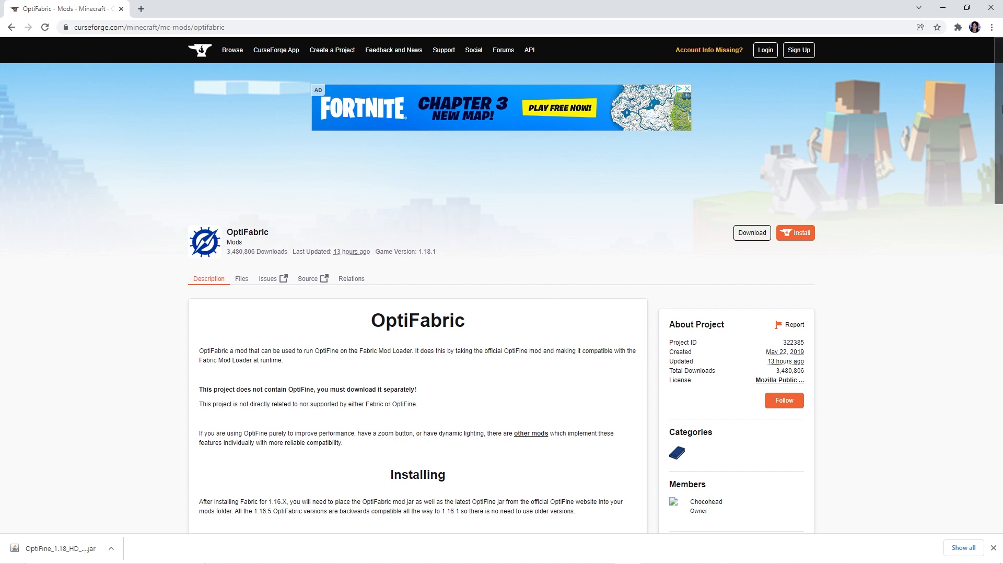
# Step: Download OptiFabric v1.12.10 for Minecraft 1.18 from Recent Files and return to the project files
pyautogui.scroll(-3)
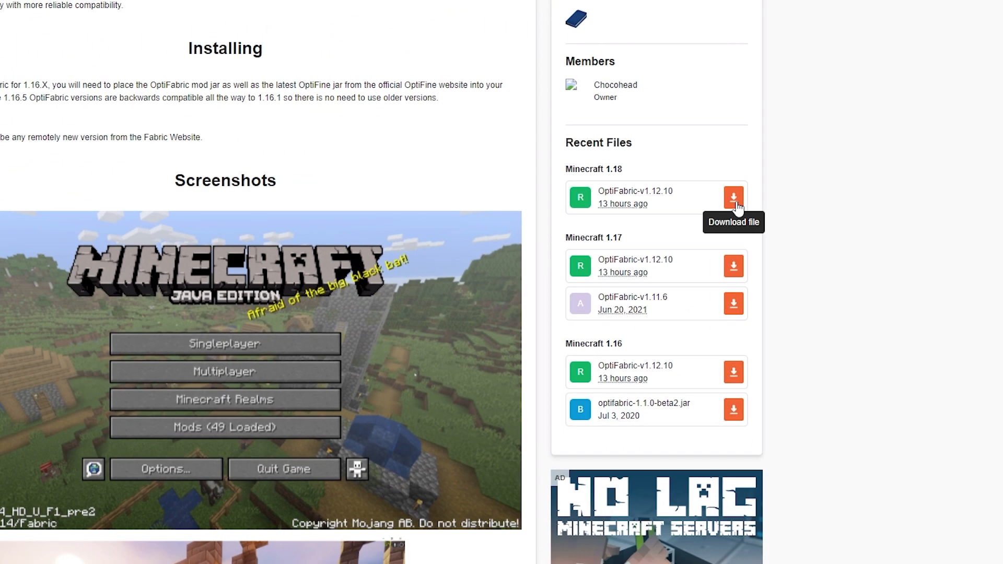
pyautogui.click(734, 198)
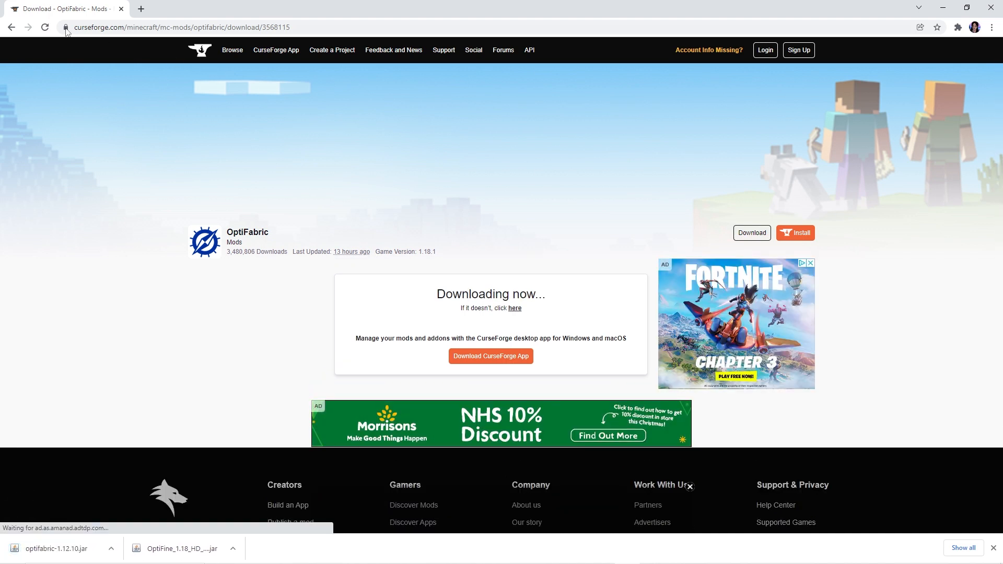
pyautogui.click(12, 27)
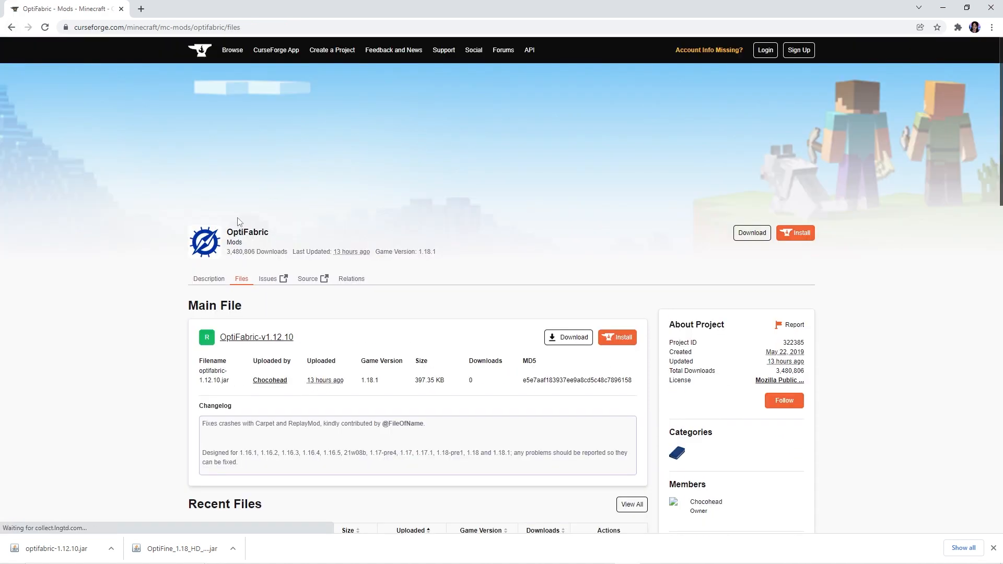
pyautogui.scroll(-3)
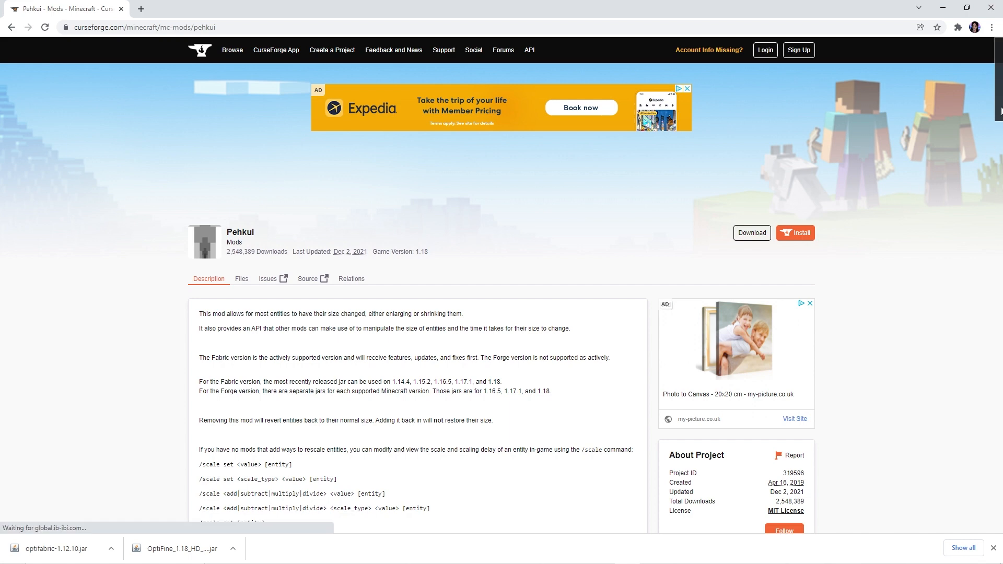
# Step: Download the Pehkui 3.0.0 main file from the Files list
pyautogui.scroll(-3)
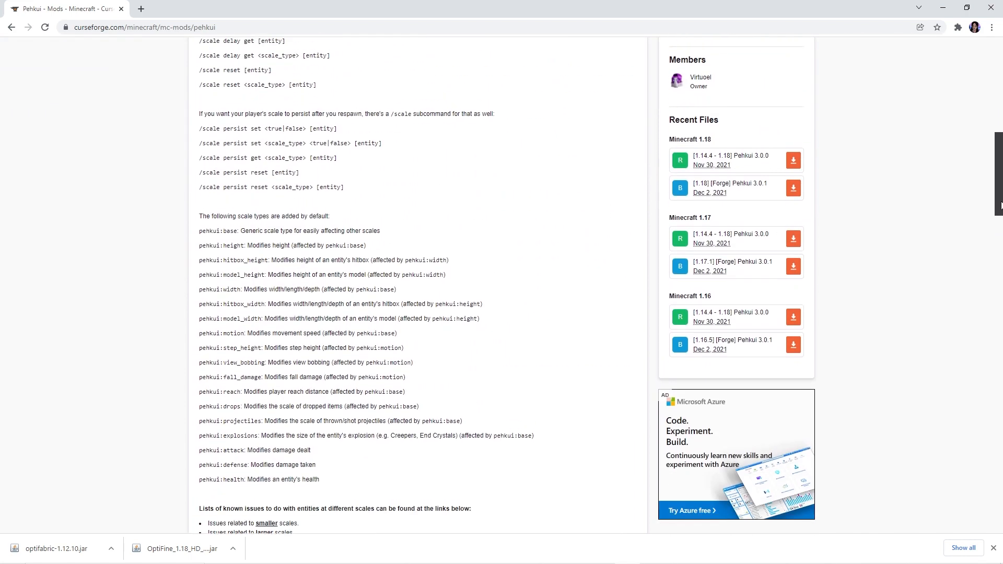
pyautogui.scroll(3)
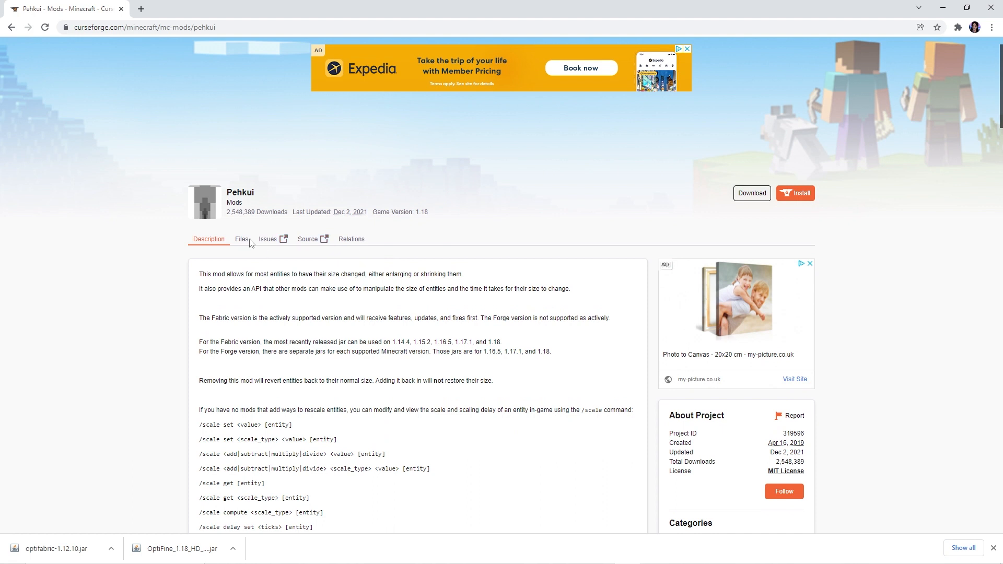
pyautogui.click(241, 238)
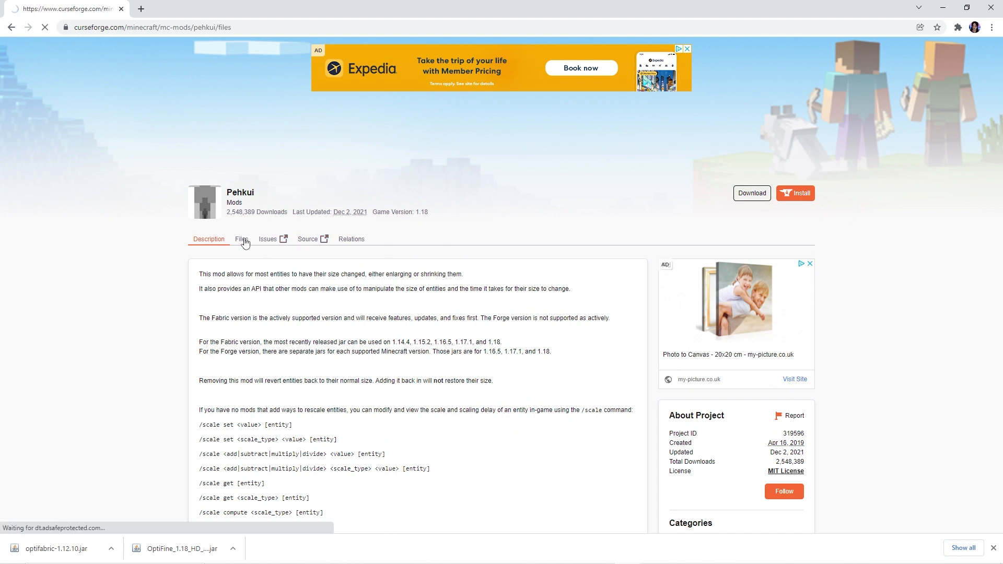
pyautogui.click(242, 238)
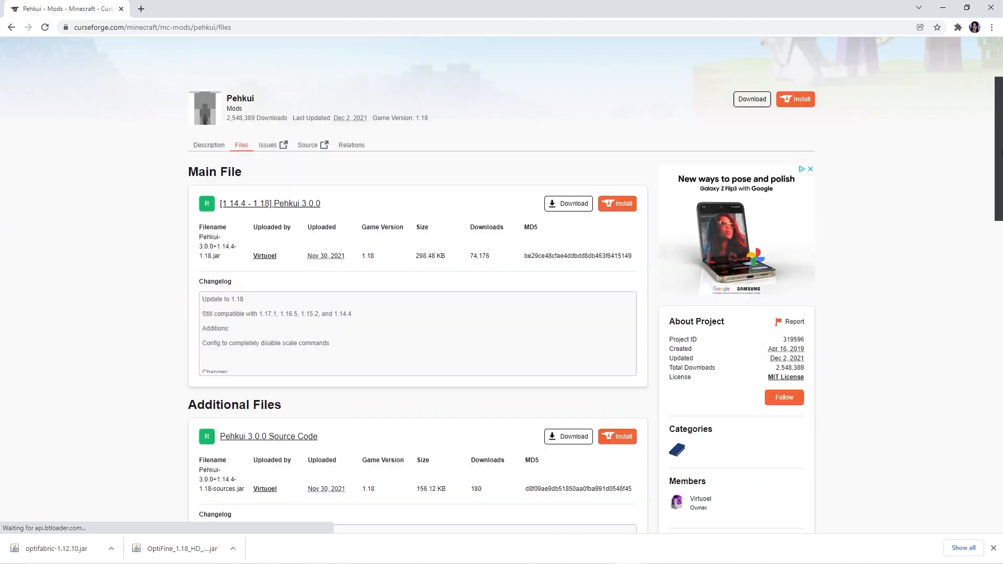
pyautogui.click(567, 204)
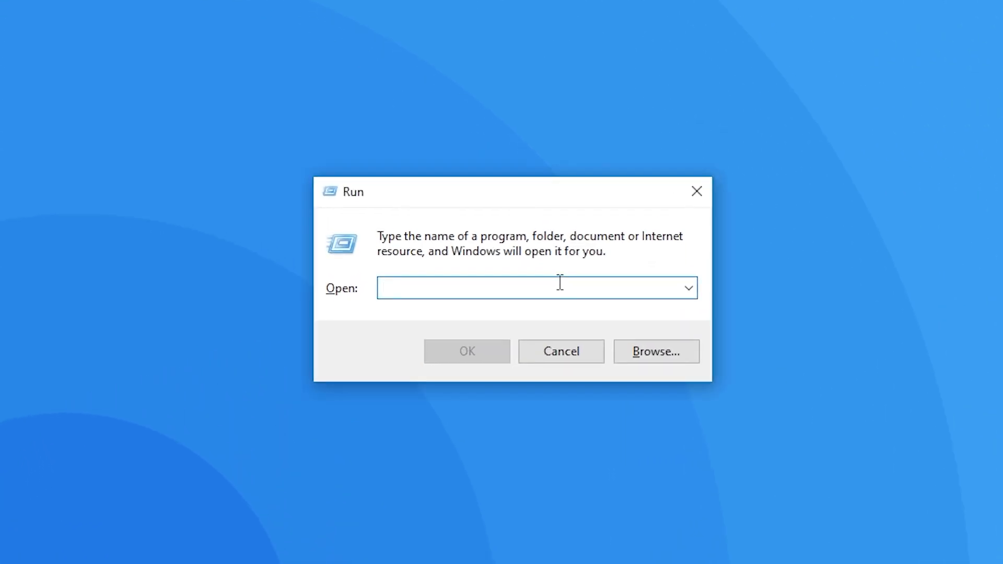
# Step: Open the %appdata% application data folder via the Run box
pyautogui.write('%appda')
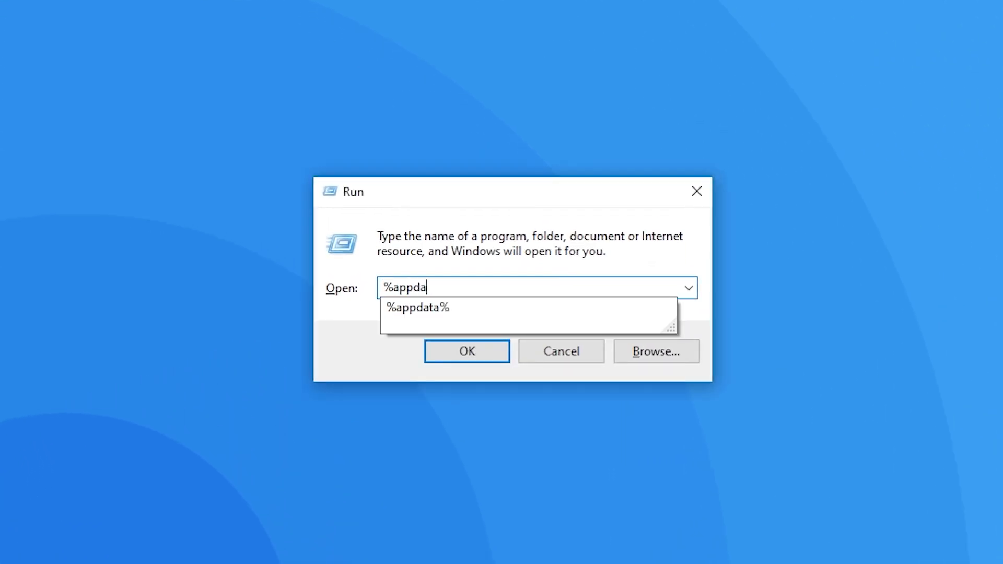
pyautogui.click(466, 351)
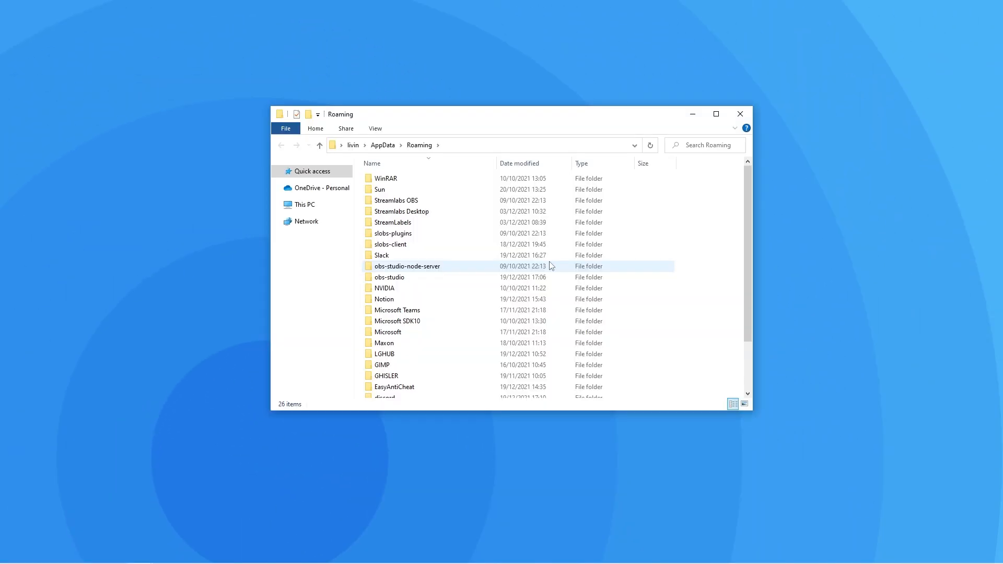
# Step: Place the OptiFabric, OptiFine, Pehkui, Fabric API and Origins jars in the .minecraft mods folder
pyautogui.scroll(-3)
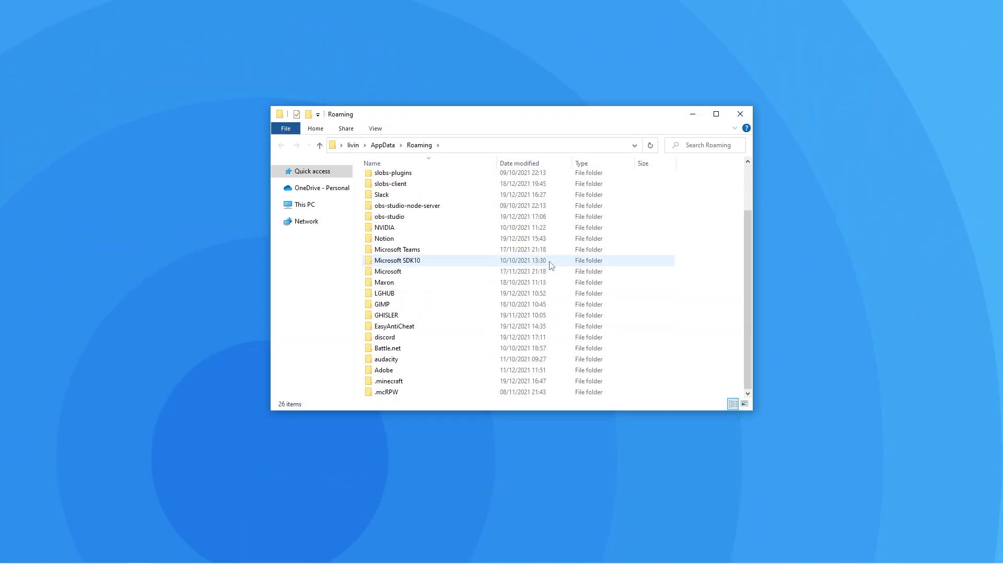
pyautogui.doubleClick(387, 381)
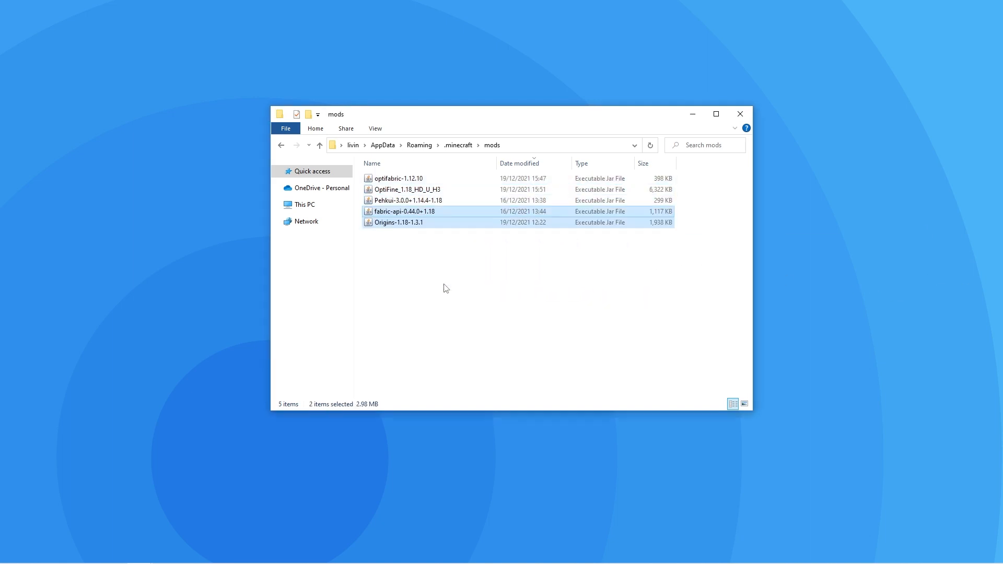
pyautogui.click(446, 288)
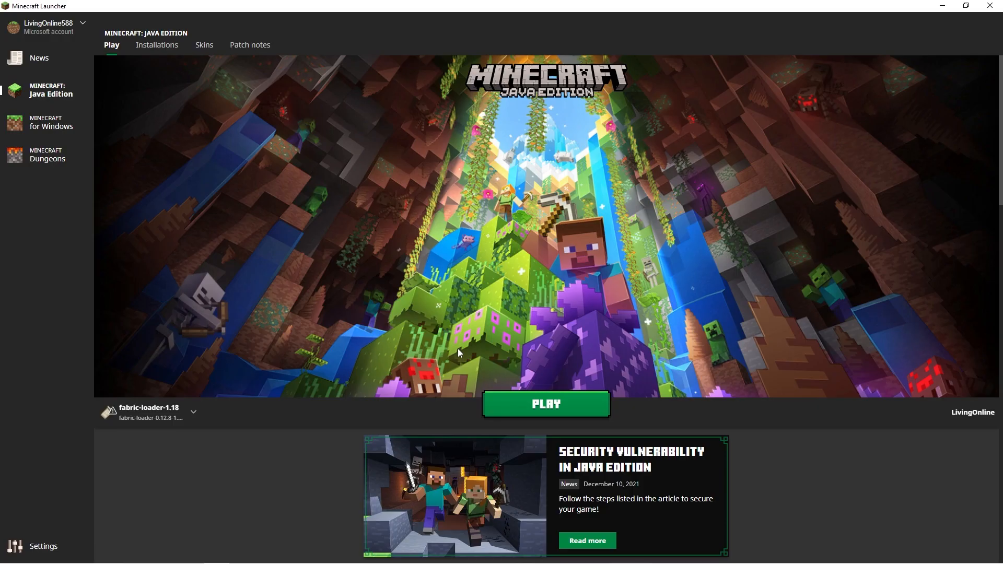
pyautogui.moveTo(132, 431)
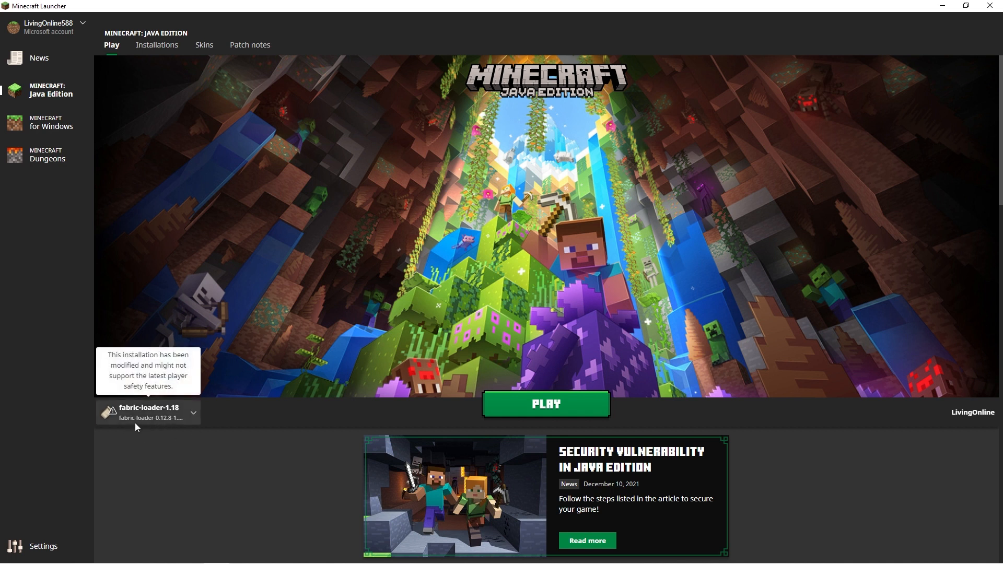
pyautogui.moveTo(516, 414)
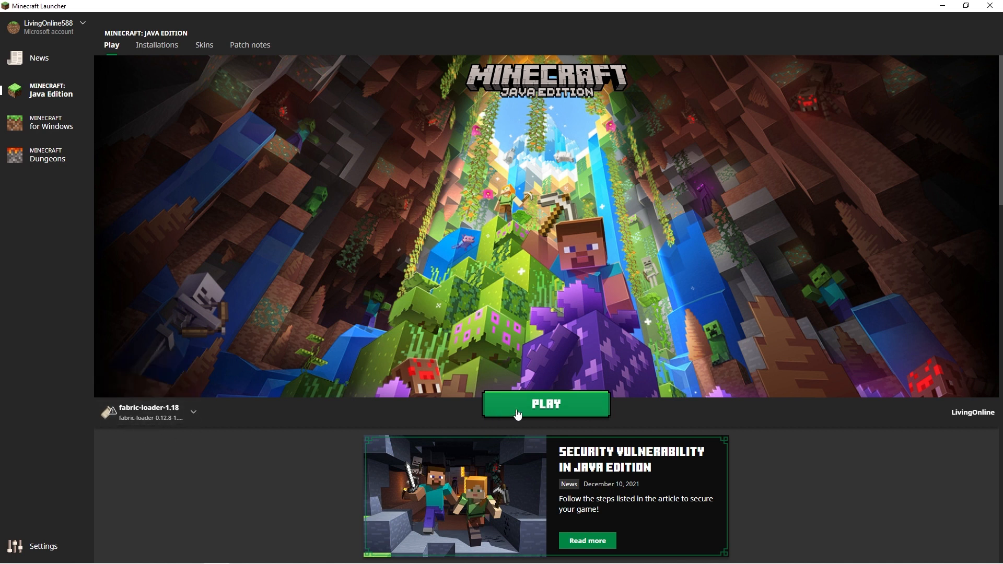
# Step: Launch Minecraft Java Edition with the fabric-loader-1.18 installation
pyautogui.click(545, 404)
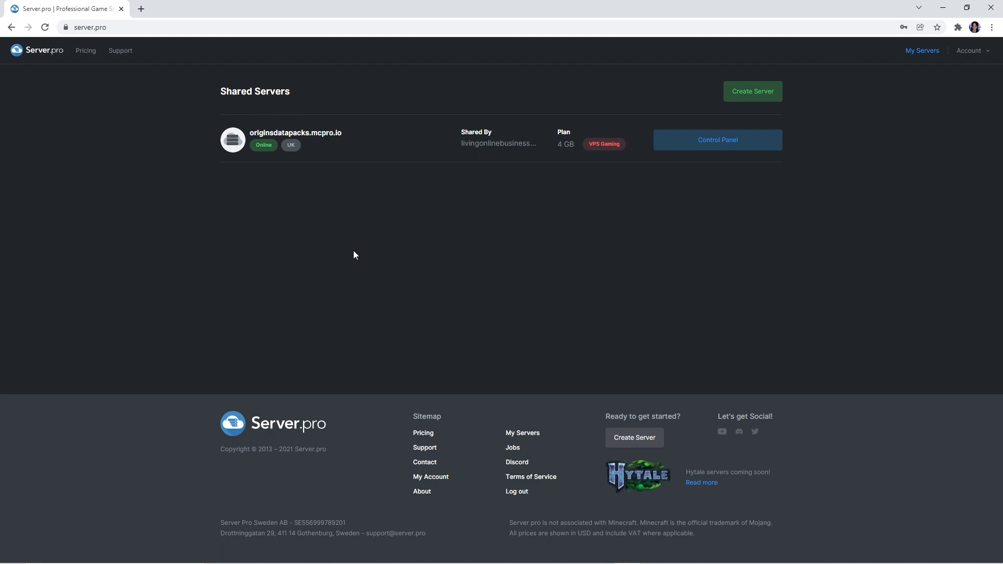
pyautogui.moveTo(539, 282)
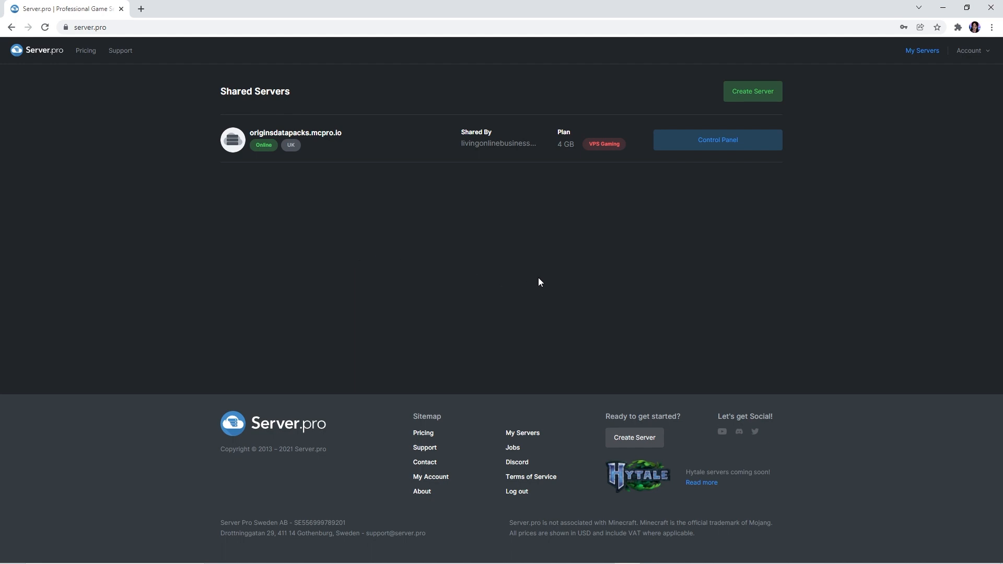
pyautogui.moveTo(530, 276)
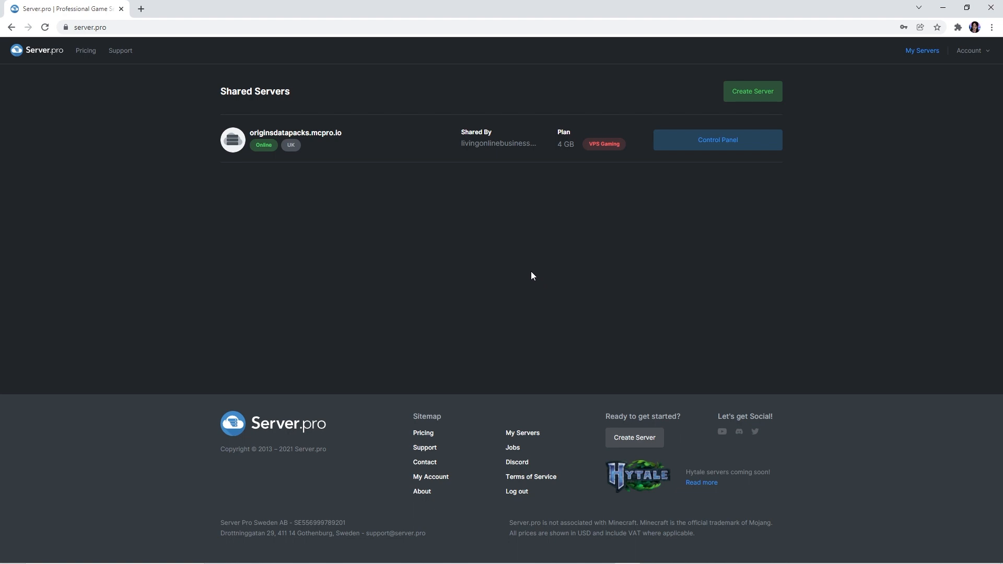
pyautogui.moveTo(499, 269)
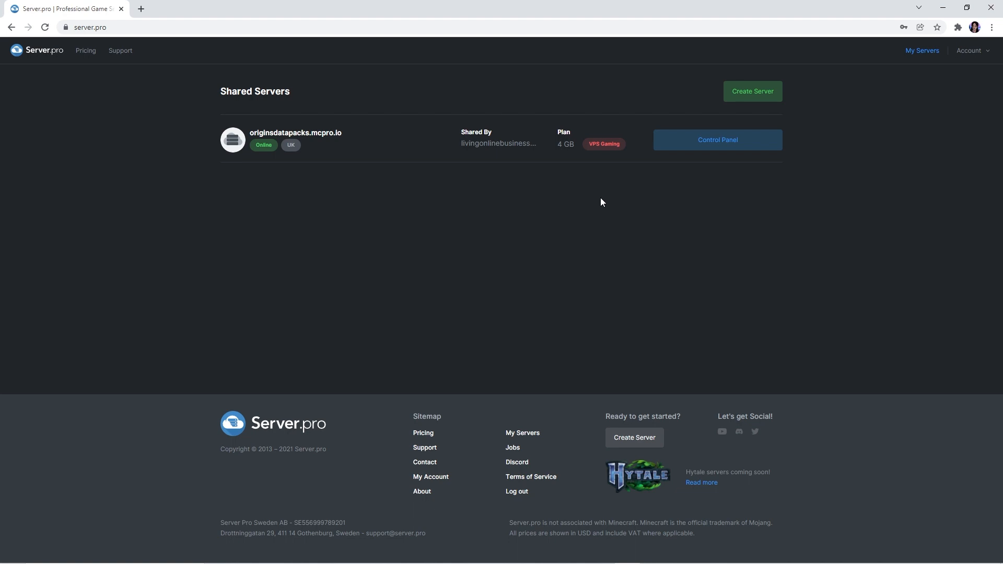
# Step: Open the control panel of the originsdatapacks.mcpro.io server
pyautogui.click(716, 139)
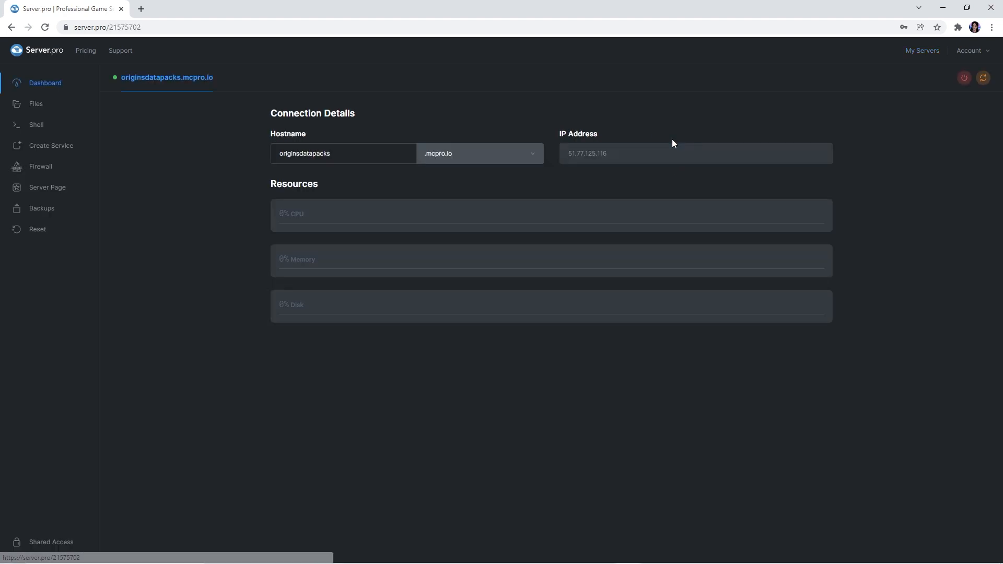
# Step: Create and install a new service of type Fabric, version 1.18
pyautogui.click(51, 146)
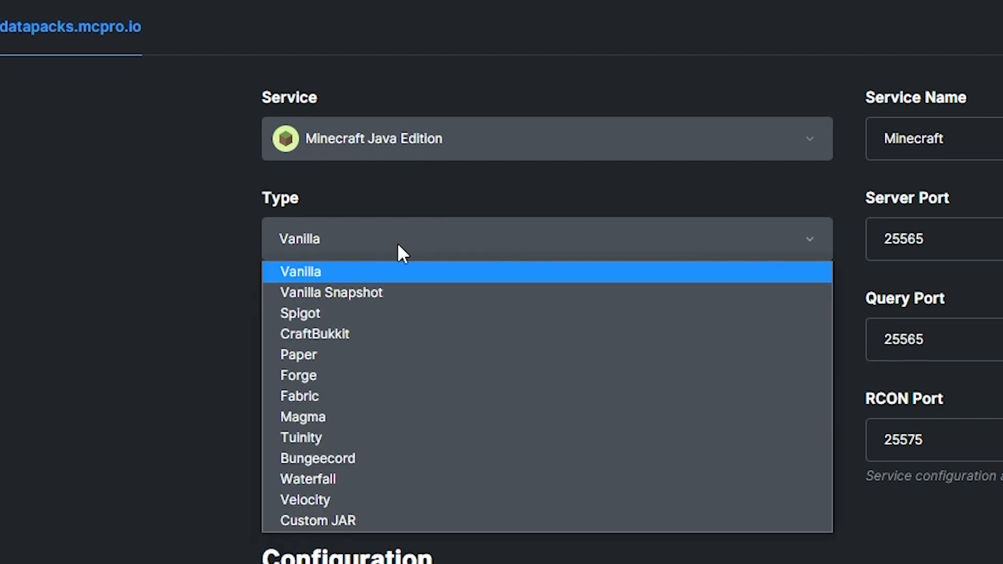
pyautogui.click(299, 395)
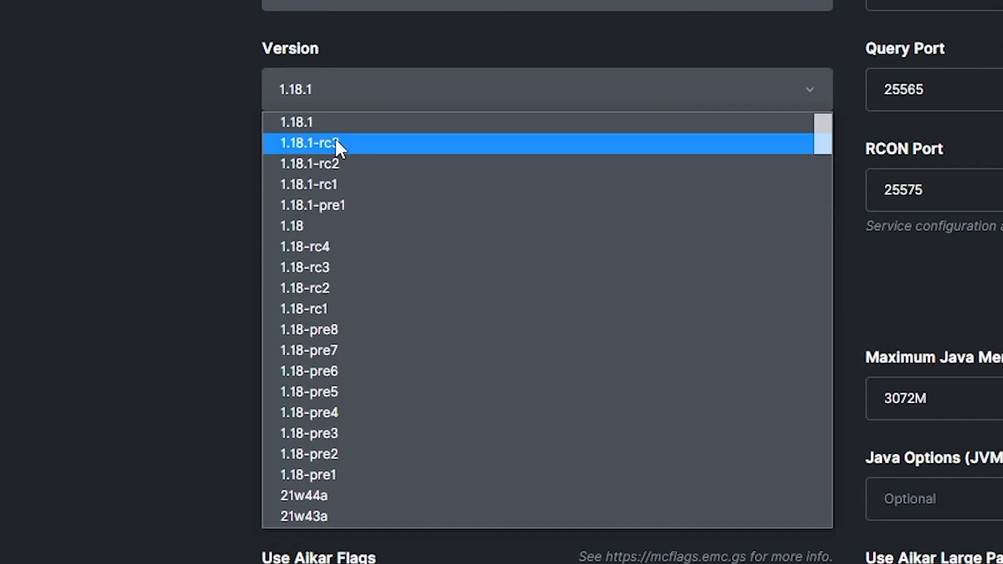
pyautogui.click(291, 226)
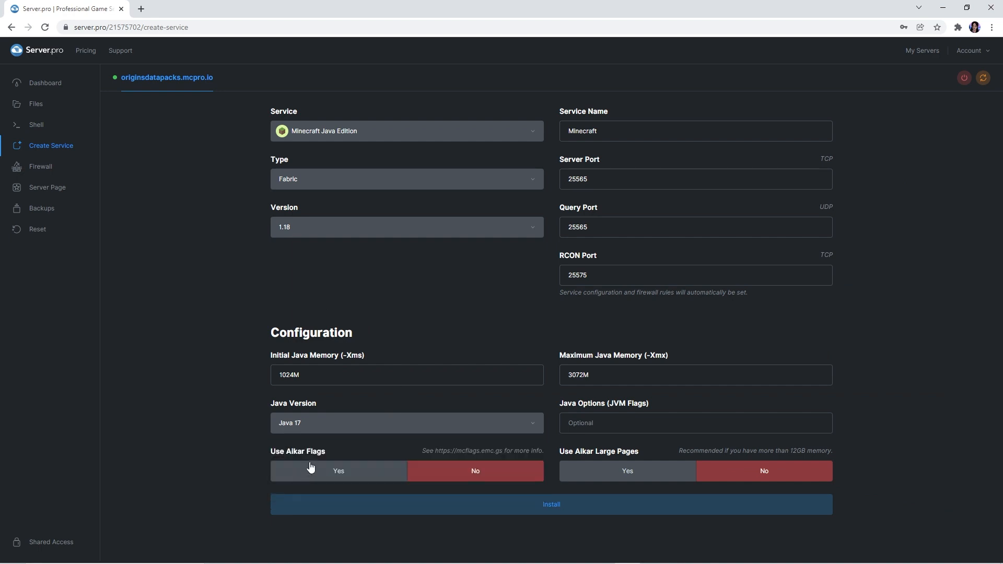
pyautogui.moveTo(328, 458)
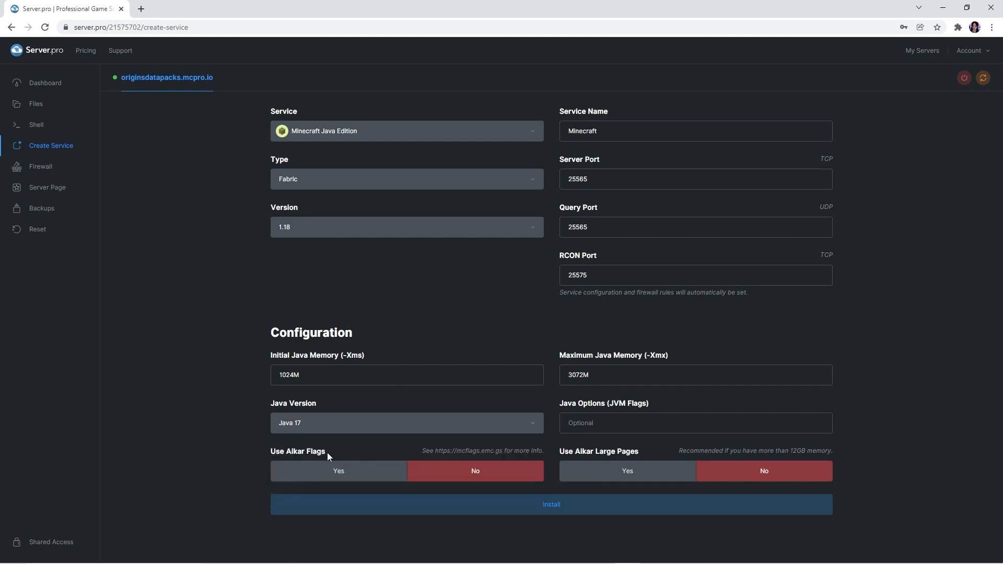
pyautogui.click(550, 503)
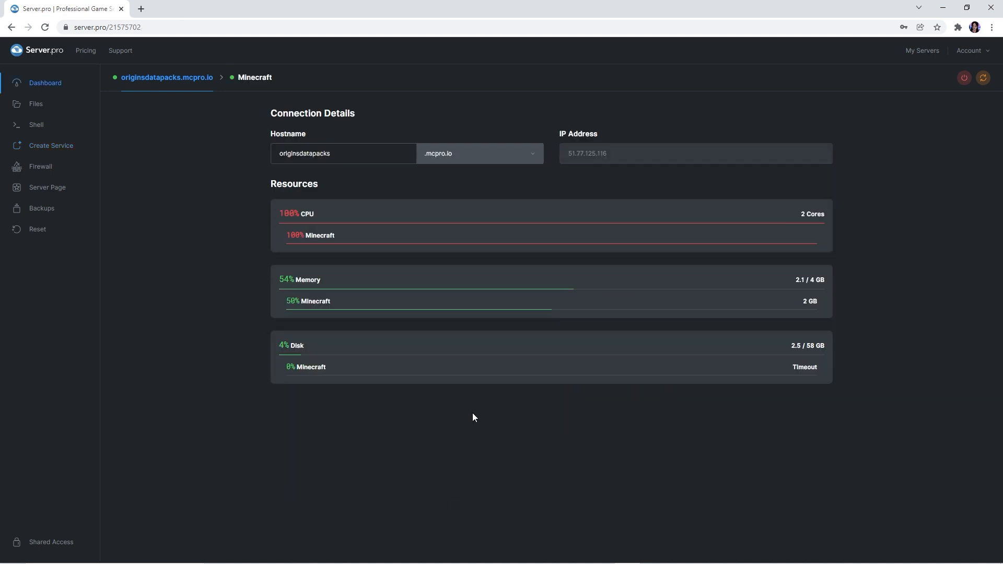
# Step: Browse the Minecraft service's files into the mods folder holding the Fabric API, Origins, Pehkui and OptiFine jars
pyautogui.click(254, 77)
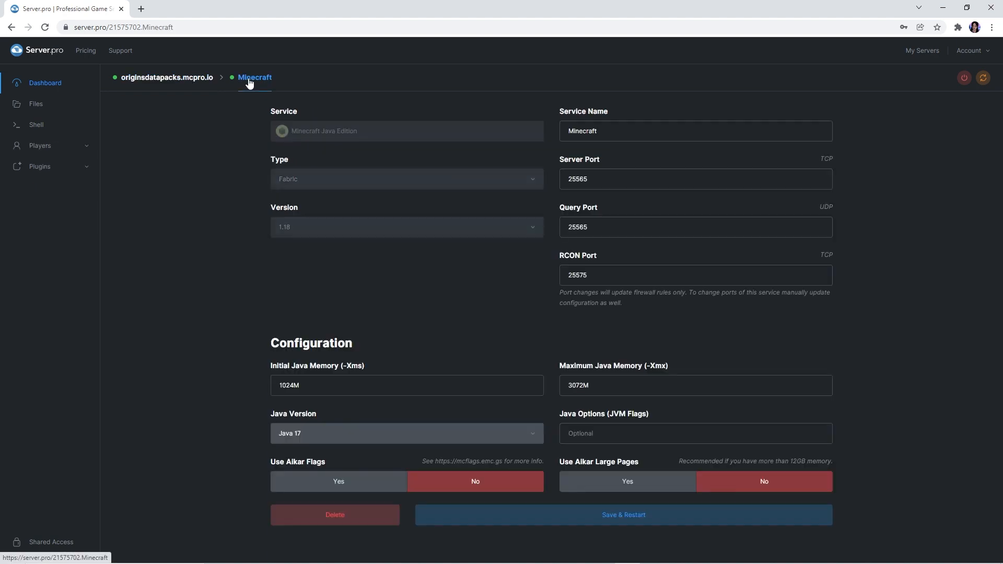
pyautogui.click(35, 104)
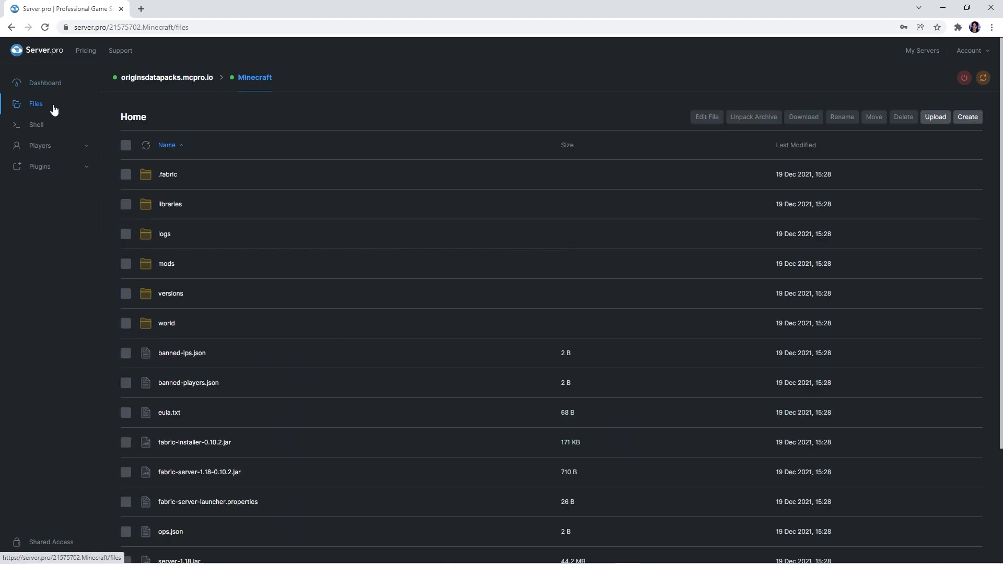
pyautogui.moveTo(166, 264)
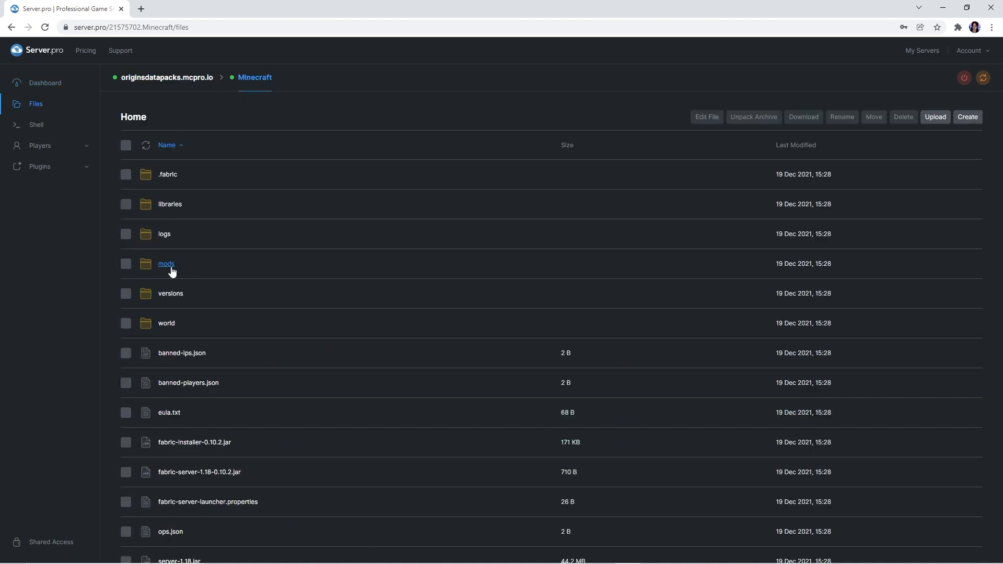
pyautogui.moveTo(163, 269)
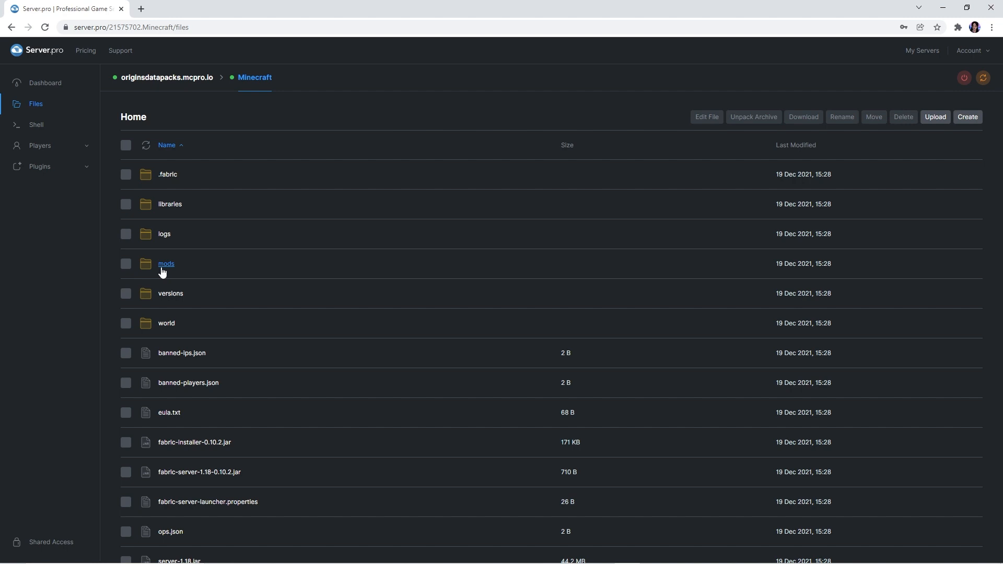
pyautogui.click(166, 263)
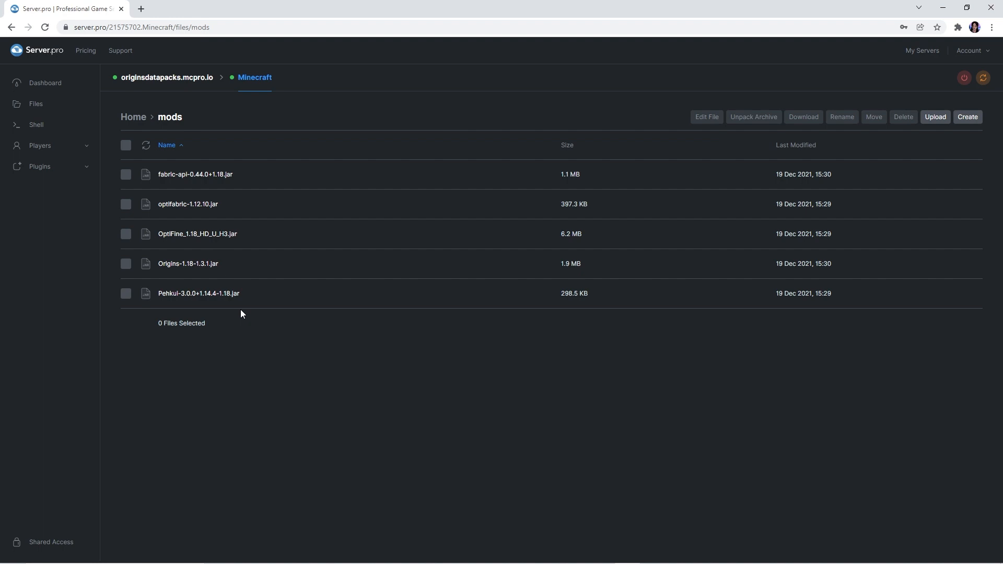
pyautogui.moveTo(982, 78)
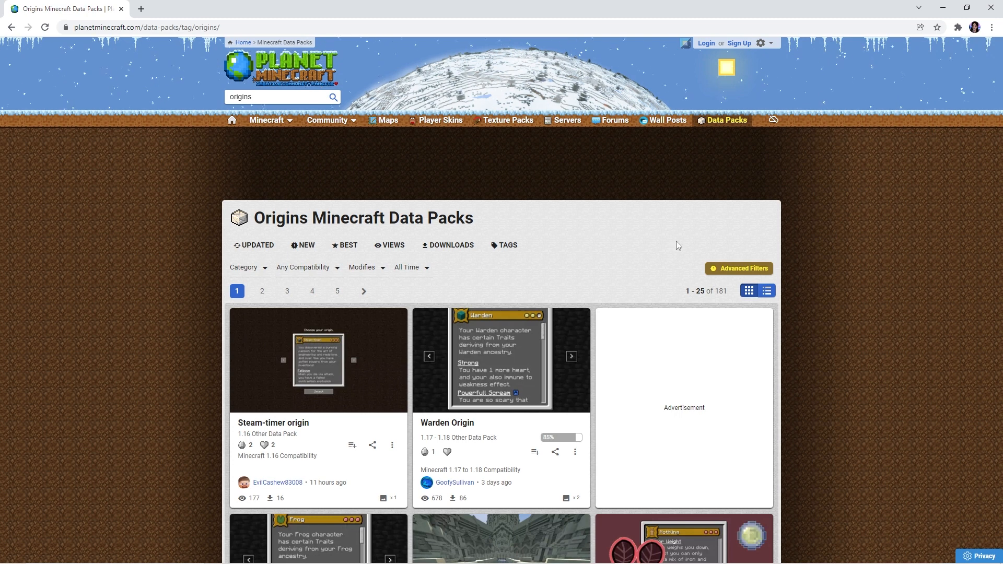
pyautogui.moveTo(868, 189)
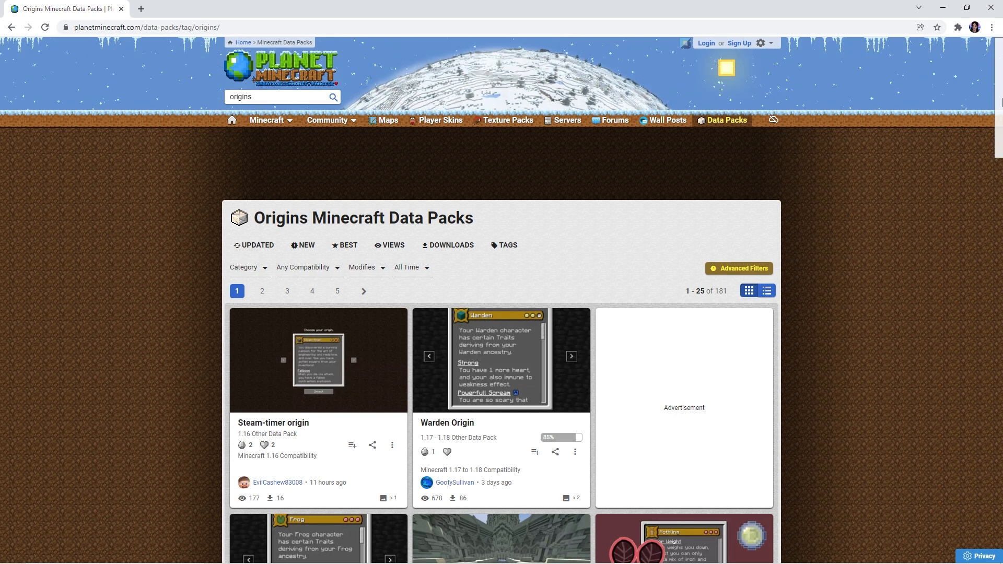
# Step: Download the Medic Origin data pack via the 'DOWNLOAD : MEDIC ORIGIN!' button
pyautogui.scroll(-3)
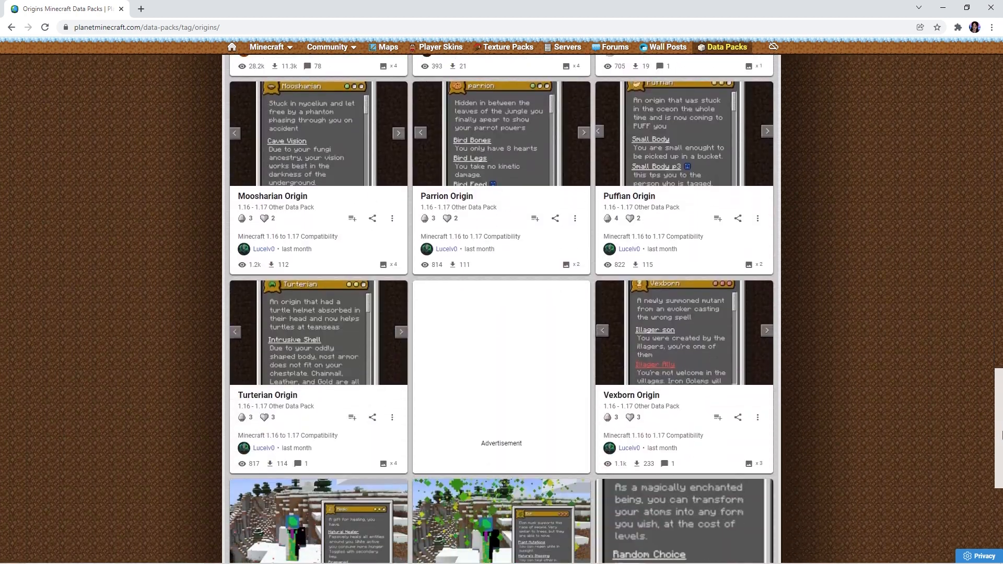
pyautogui.scroll(-3)
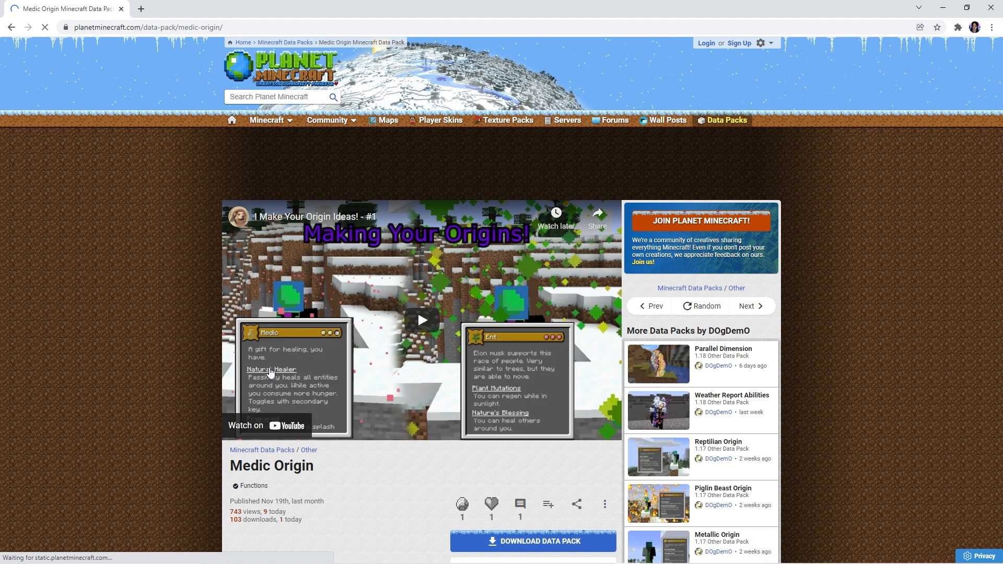
pyautogui.scroll(-3)
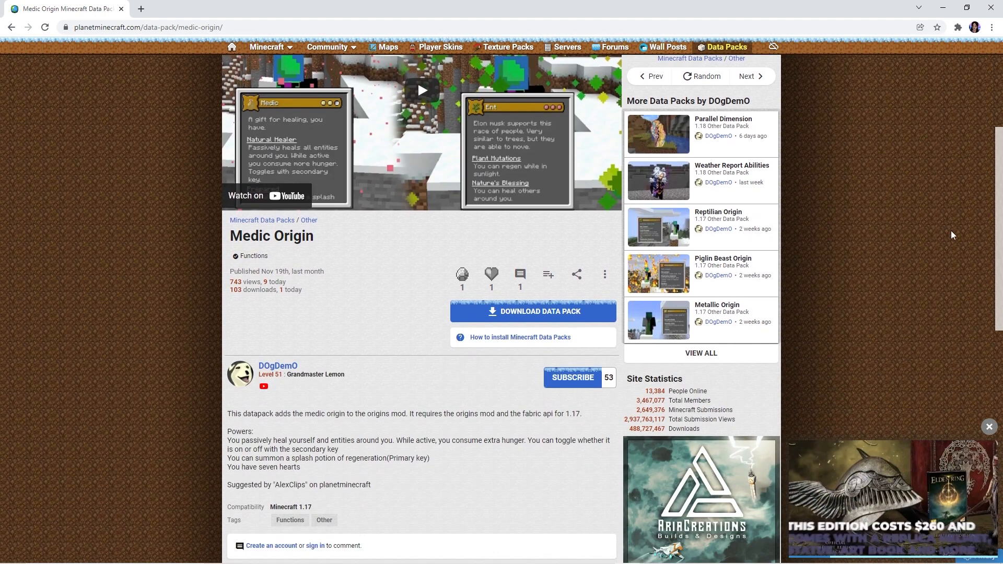
pyautogui.moveTo(533, 311)
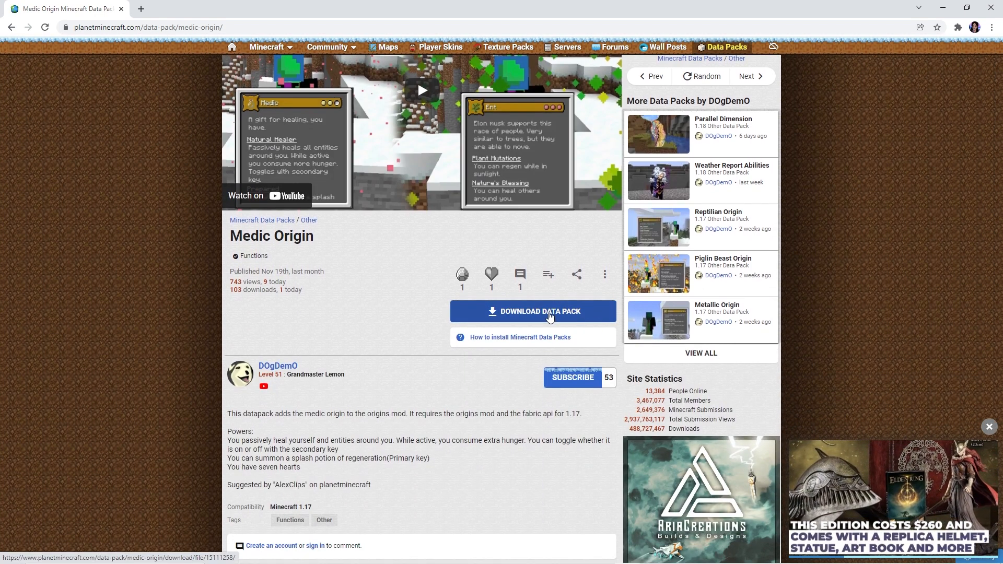
pyautogui.click(533, 311)
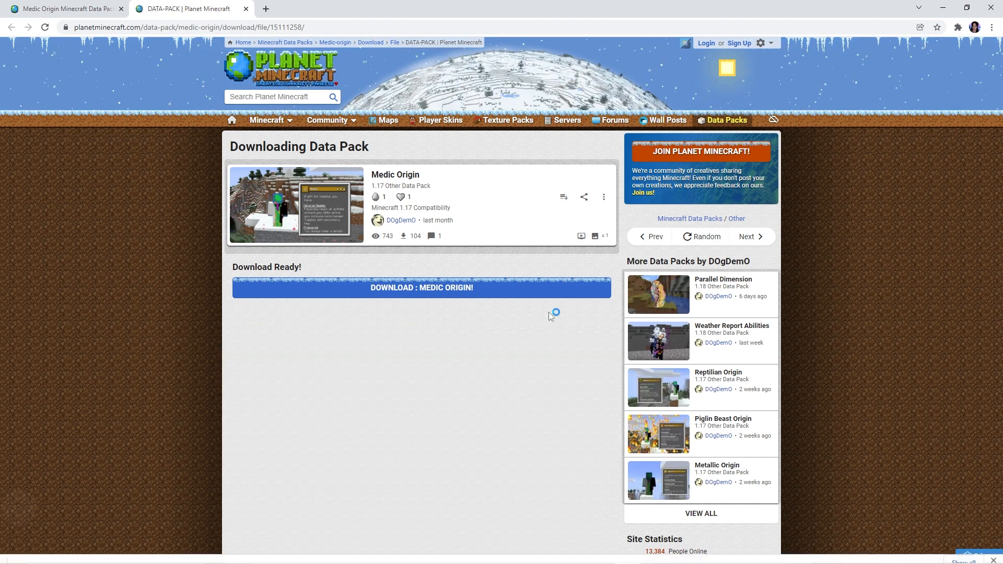
pyautogui.click(420, 288)
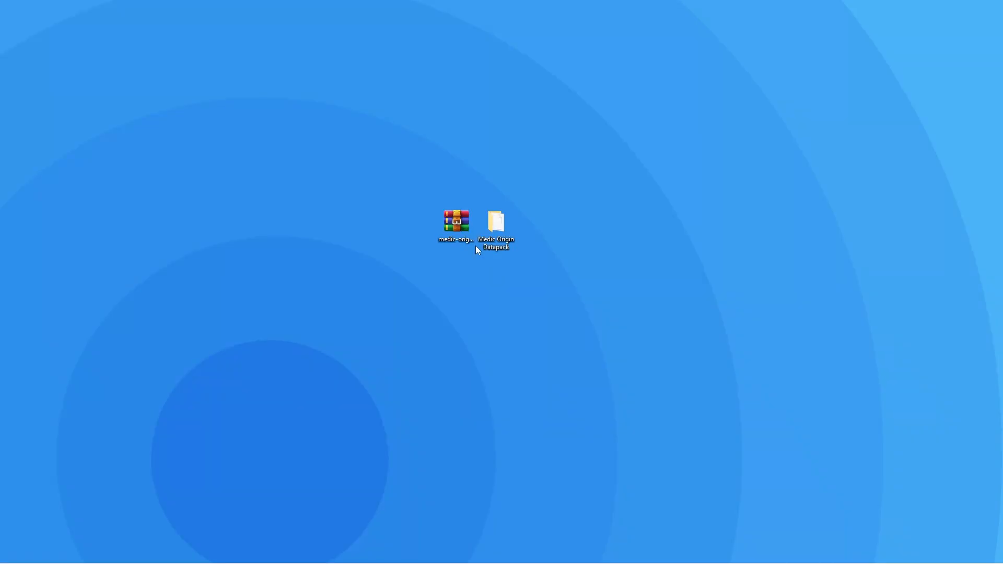
# Step: Select the extracted Medic Origin Datapack folder on the desktop
pyautogui.click(495, 226)
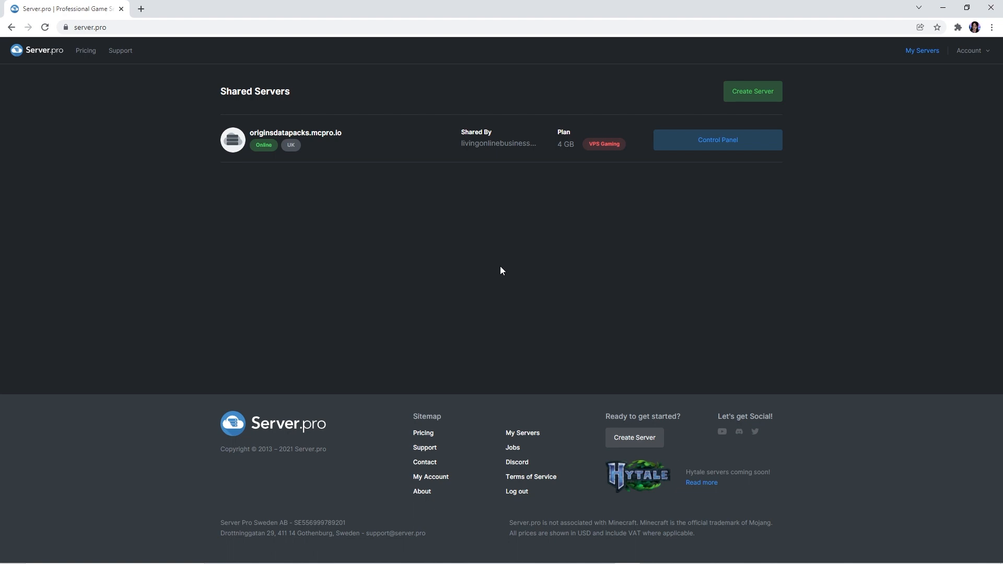
# Step: Upload the Medic Origin Datapack folder into world > datapacks and return to the server overview
pyautogui.click(716, 139)
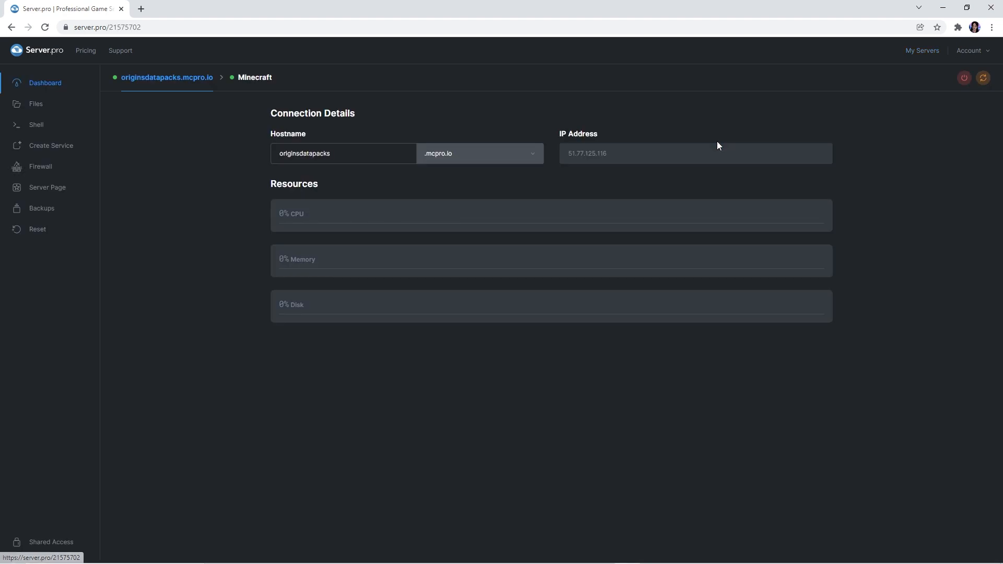
pyautogui.click(255, 77)
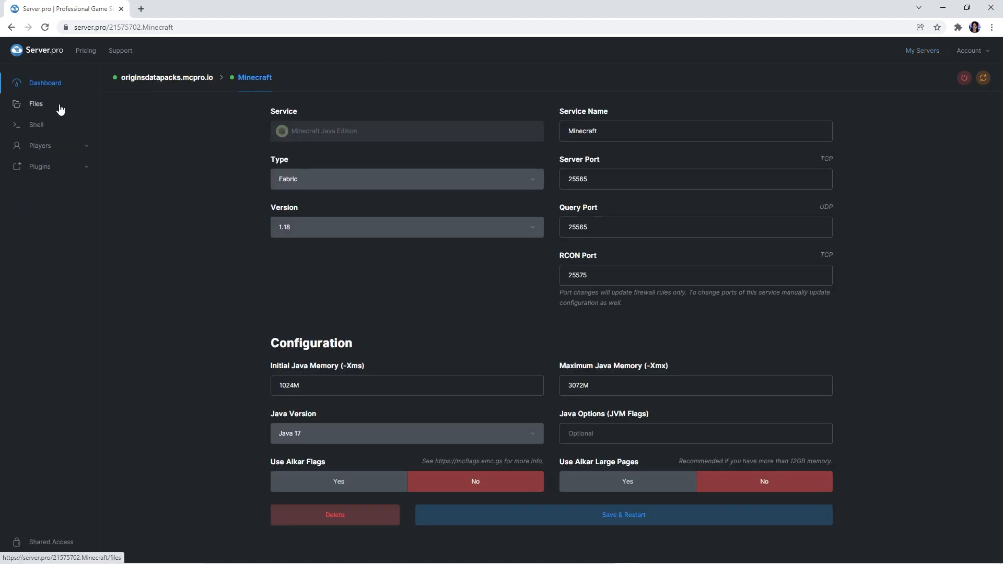
pyautogui.click(36, 103)
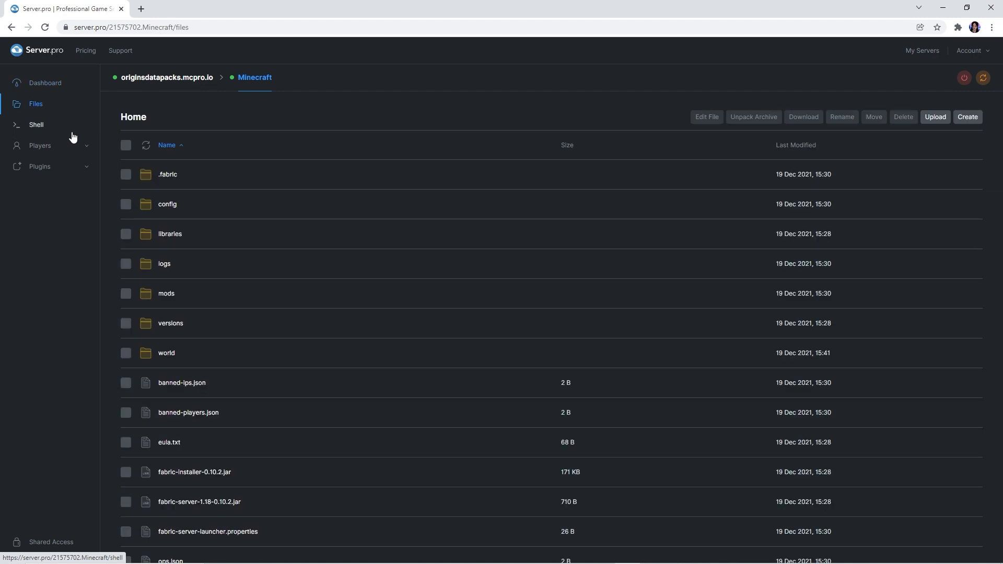
pyautogui.click(166, 352)
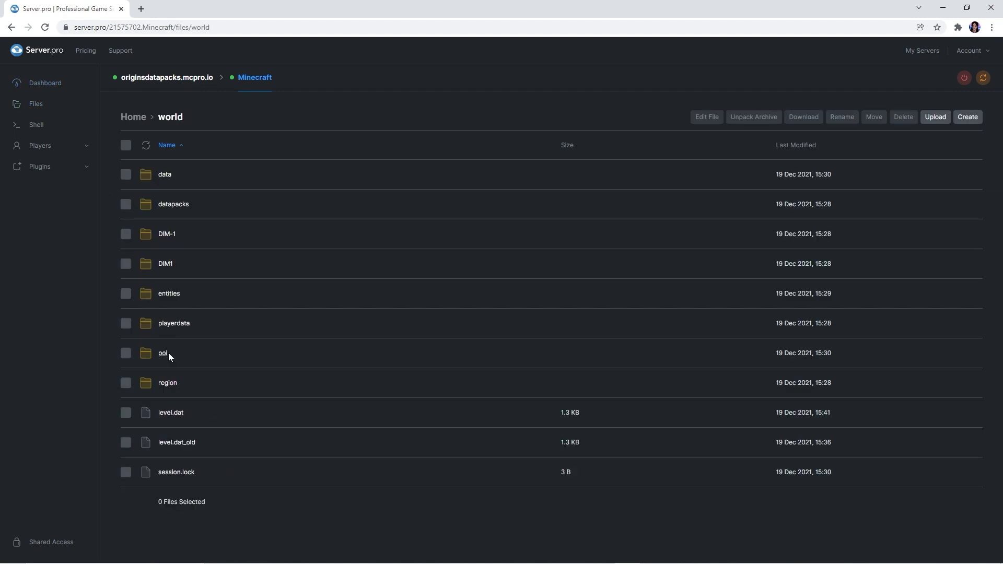
pyautogui.moveTo(177, 299)
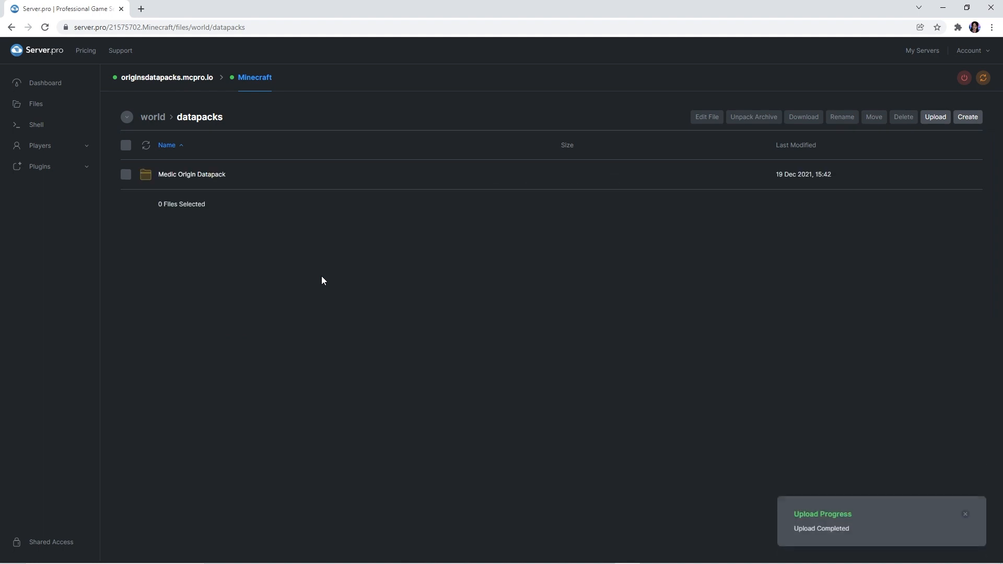
pyautogui.click(965, 514)
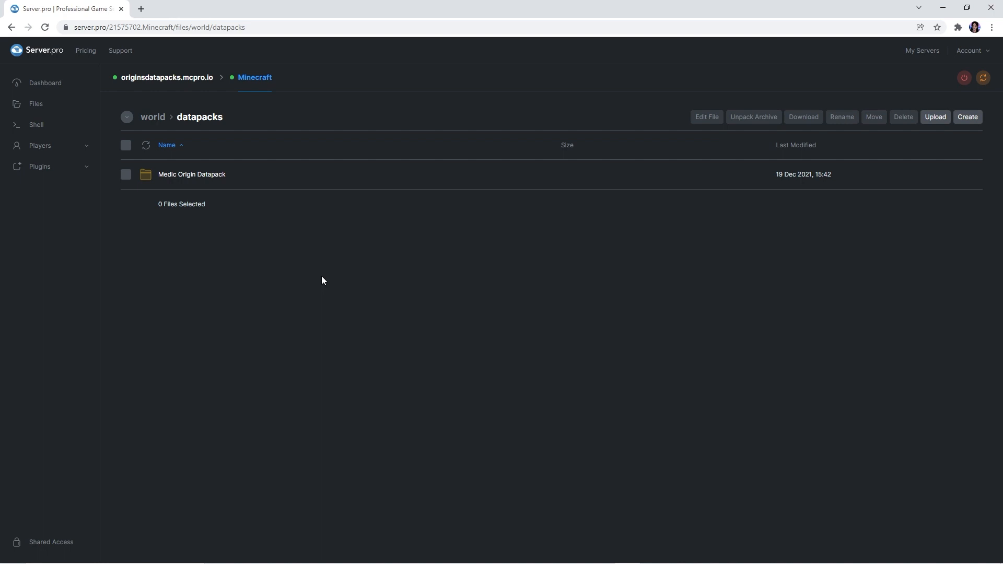
pyautogui.moveTo(979, 103)
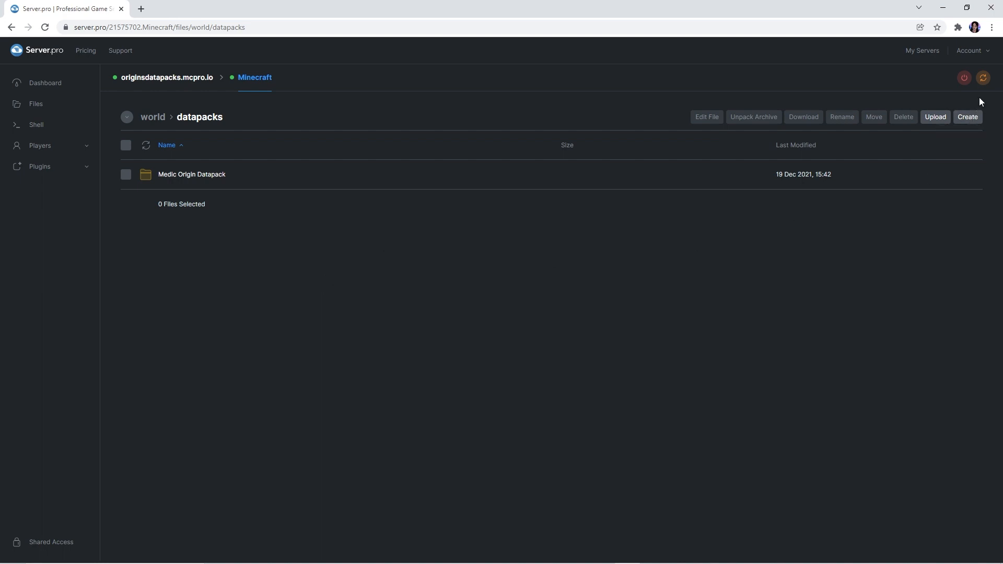
pyautogui.moveTo(983, 78)
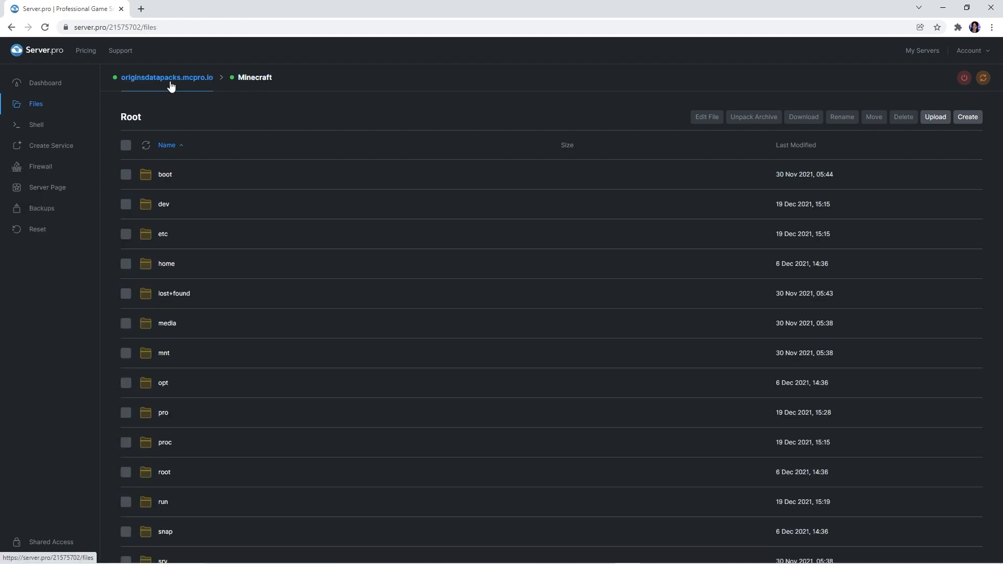
pyautogui.click(45, 82)
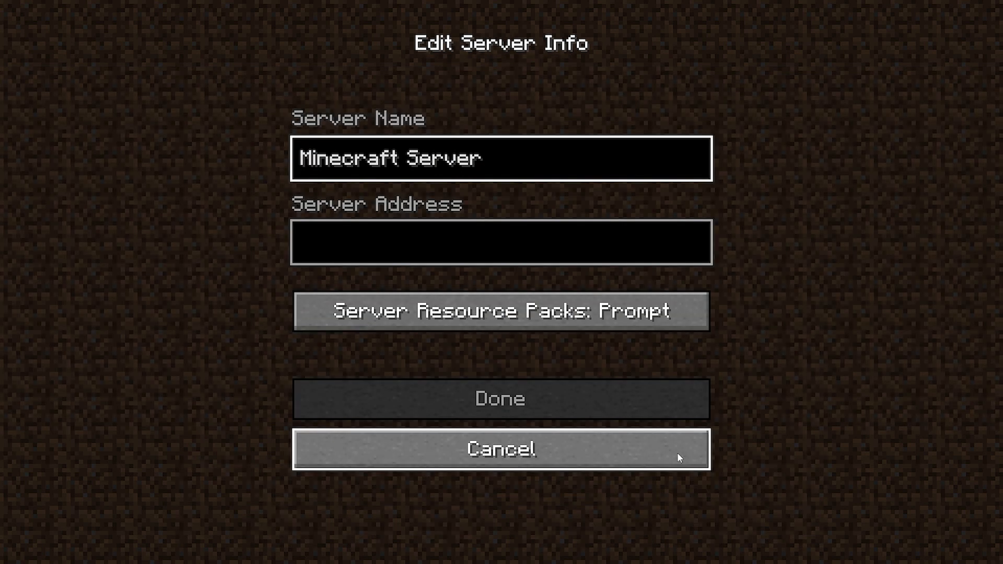
# Step: Add the server with address originsdatapacks.mcpro.io and join it
pyautogui.click(500, 242)
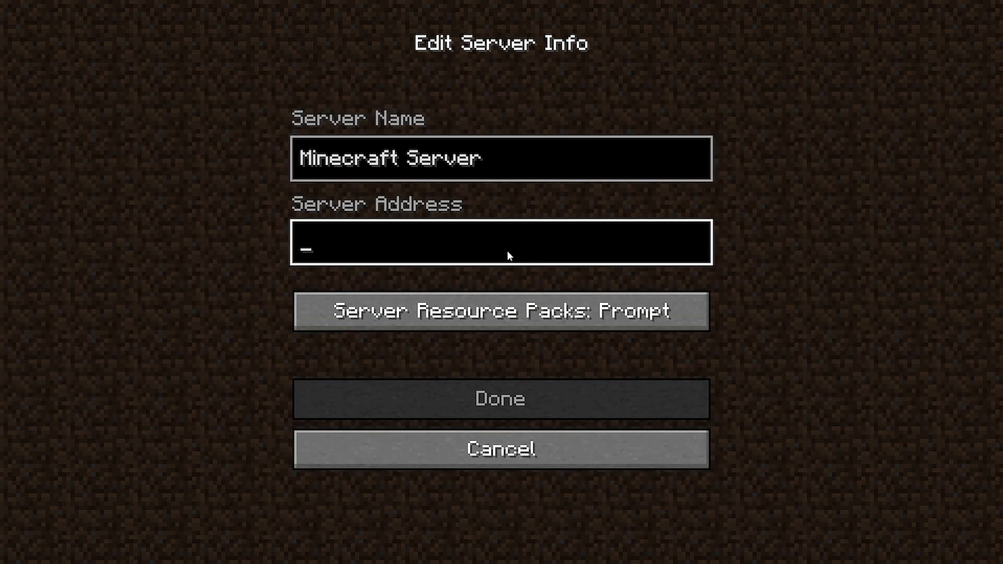
pyautogui.write('originsdatapacks.mcpro.io')
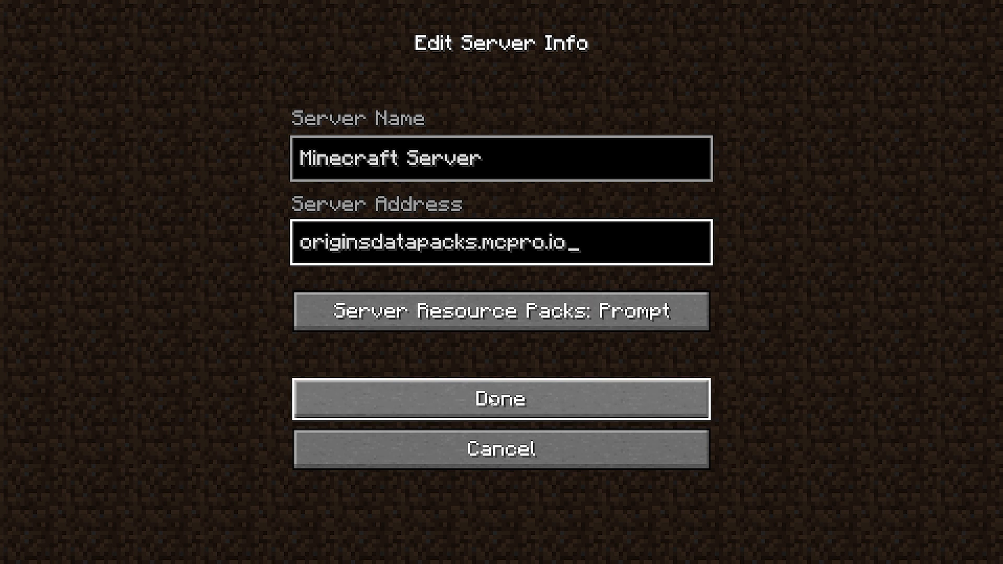
pyautogui.click(501, 398)
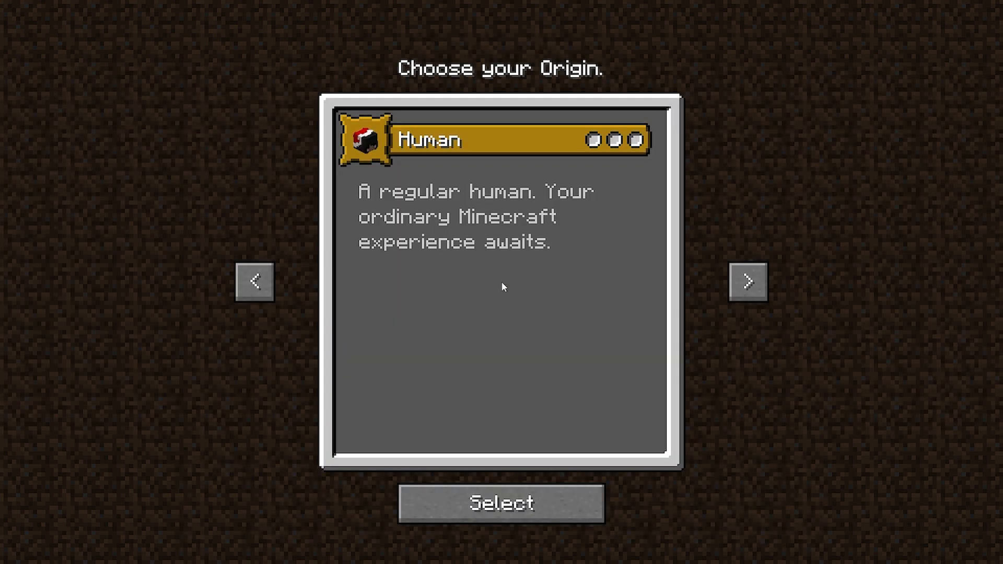
pyautogui.moveTo(479, 323)
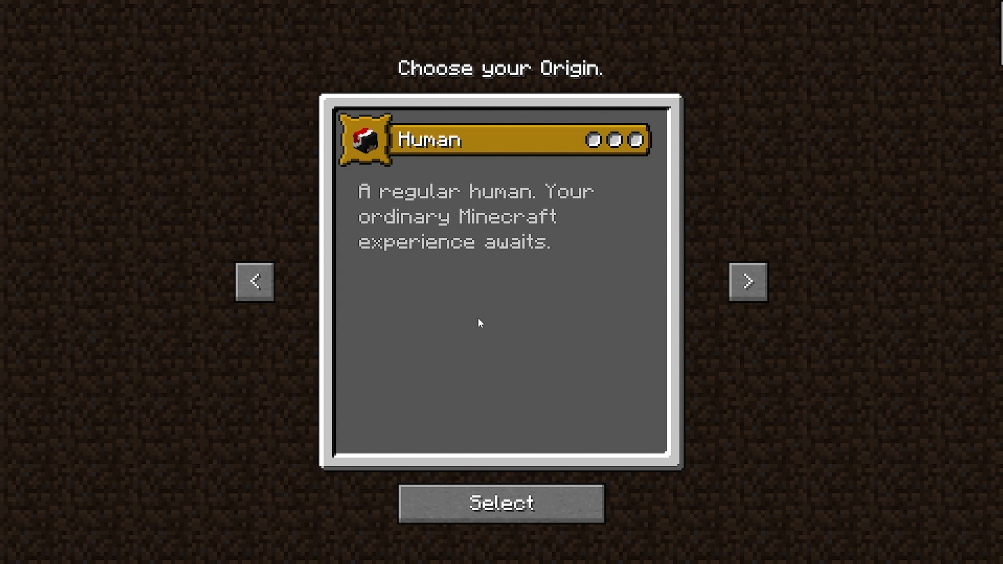
# Step: Browse the origin chooser to Medic and select it as the origin
pyautogui.click(747, 281)
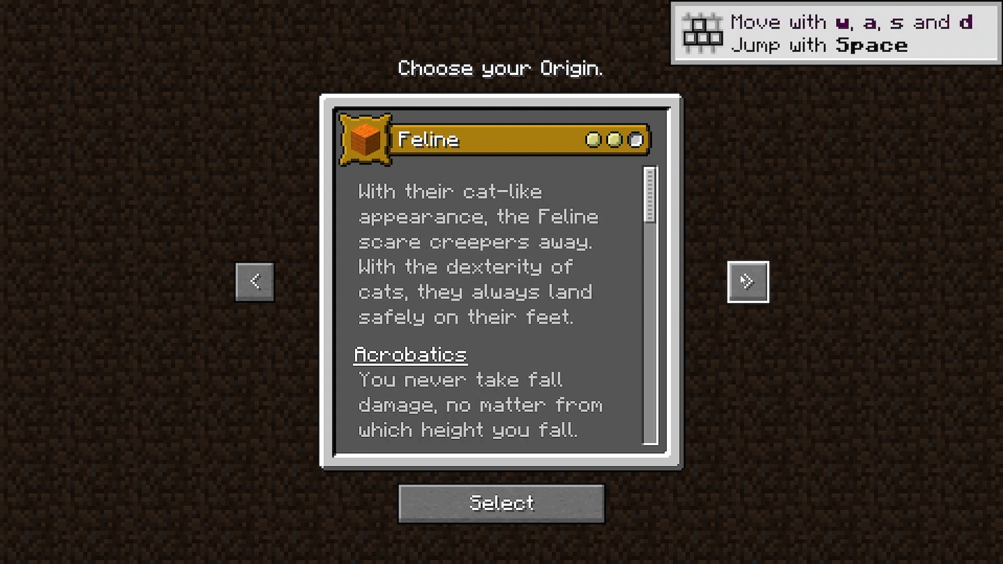
pyautogui.click(747, 281)
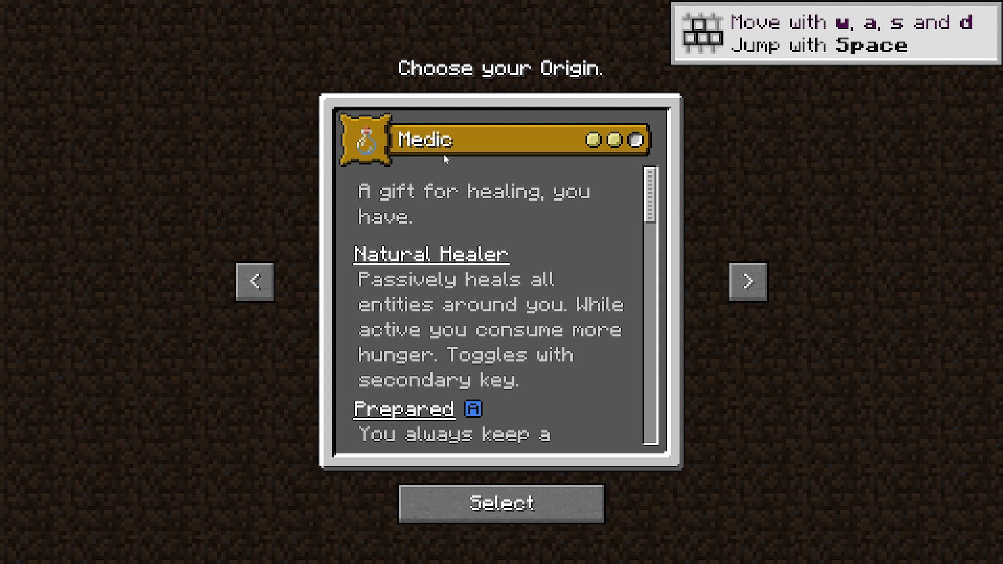
pyautogui.click(500, 503)
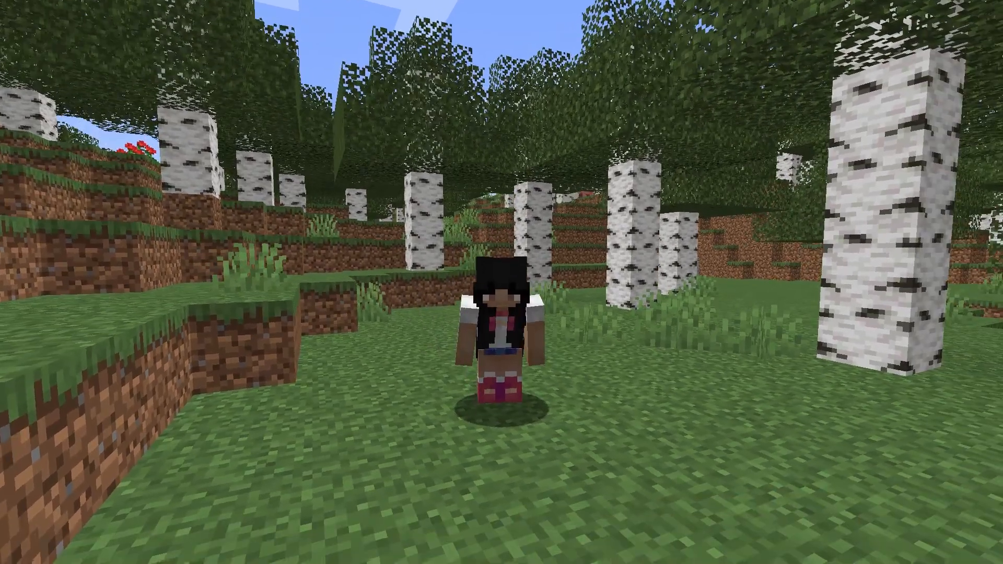
pyautogui.moveTo(502, 282)
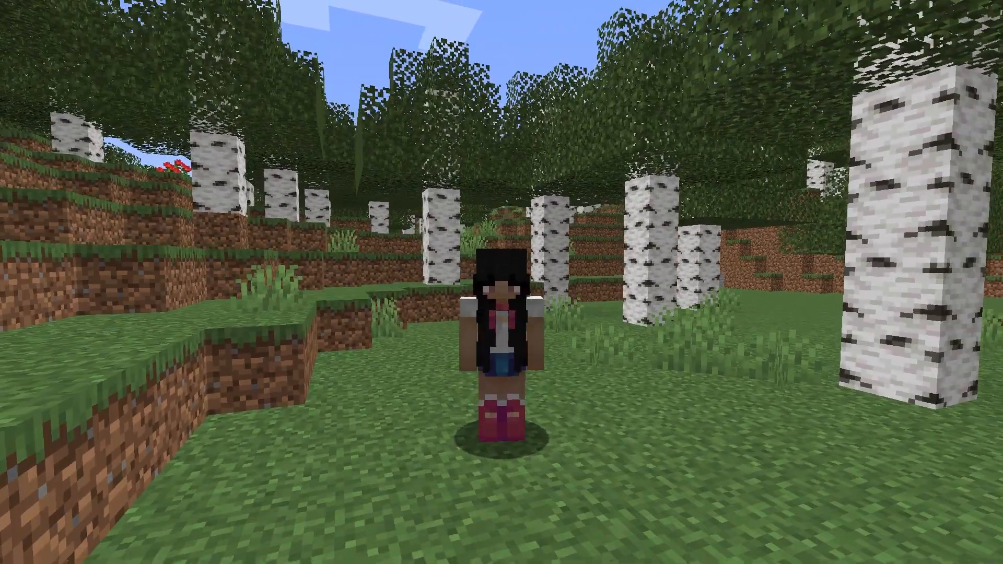